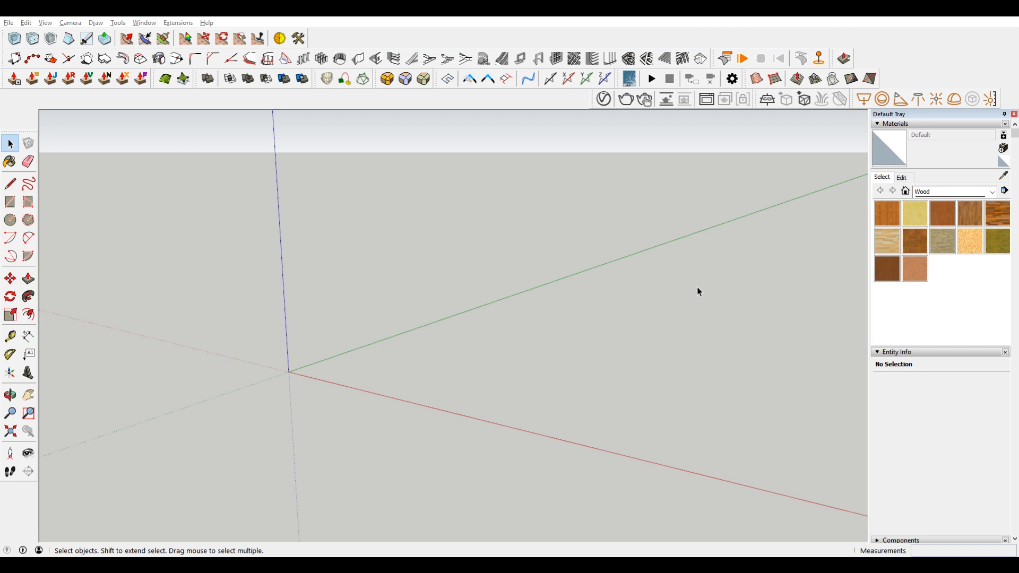
{"action": "mouse_move", "coordinate": [707, 295]}
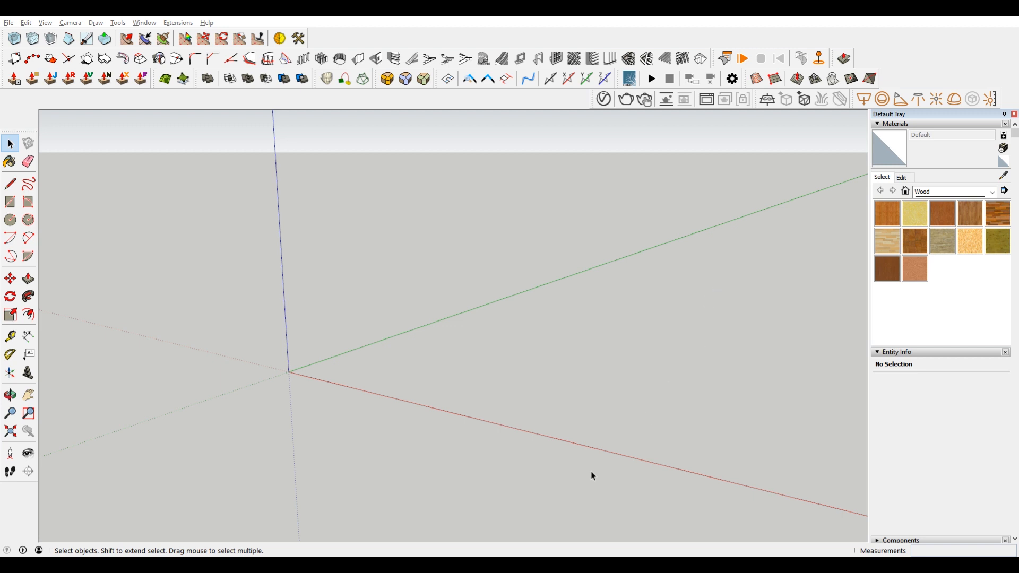
{"action": "mouse_move", "coordinate": [654, 465]}
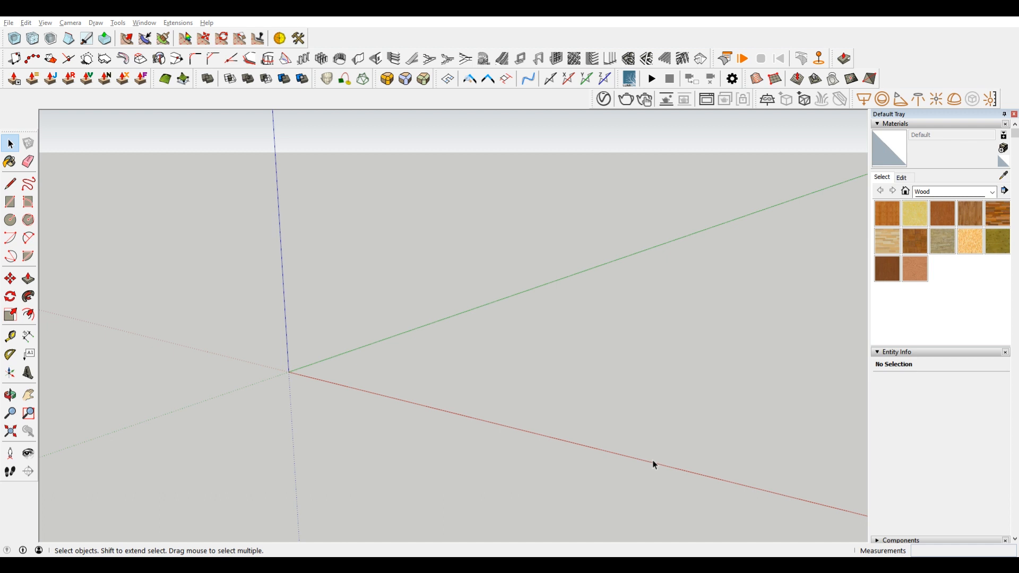
{"action": "mouse_move", "coordinate": [674, 460]}
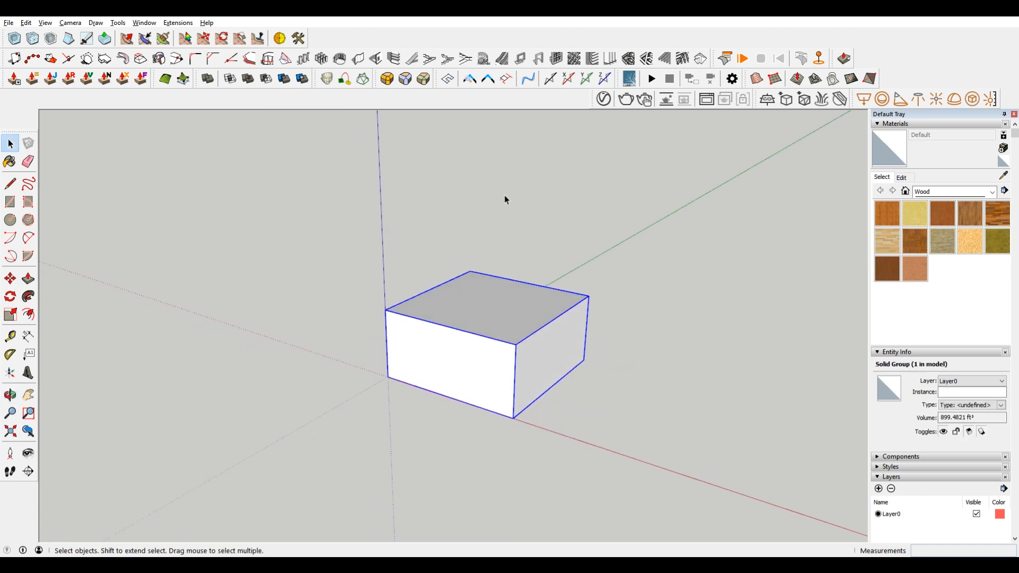
Step: Copy the box group upward with Move+Ctrl and select the lower box
{"action": "left_click", "coordinate": [10, 279]}
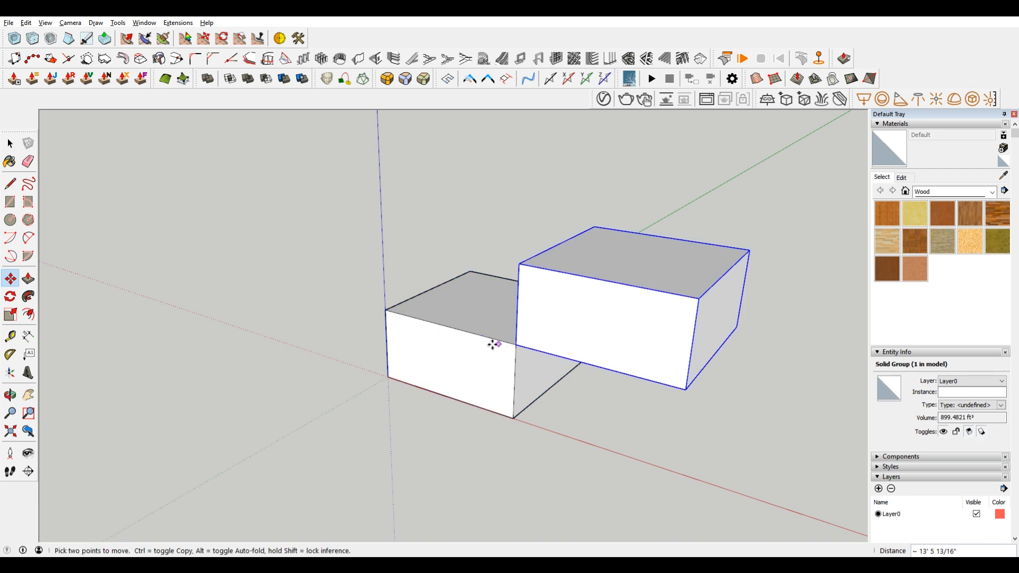
{"action": "left_click_drag", "start_coordinate": [493, 344], "coordinate": [455, 328]}
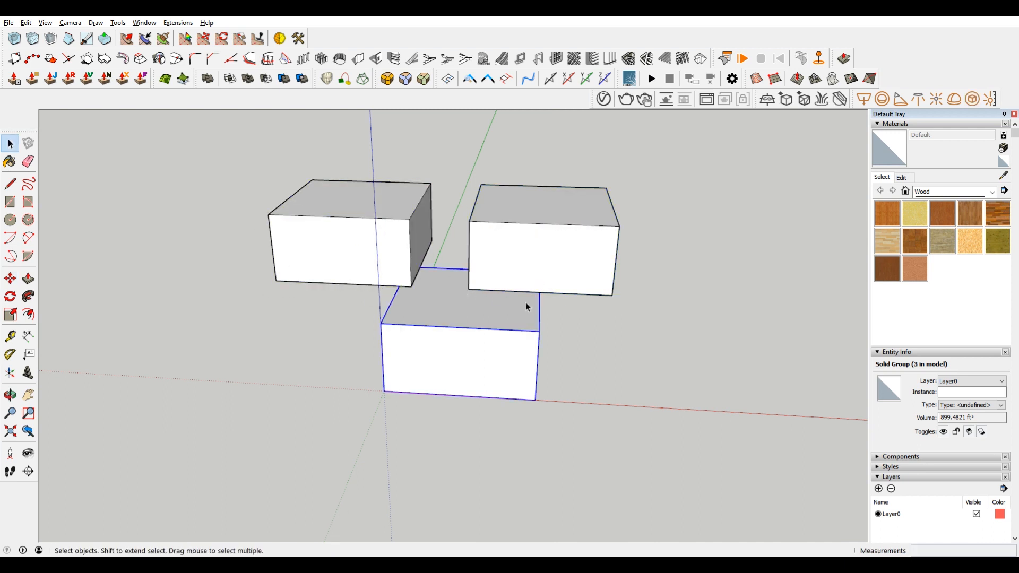
{"action": "left_click", "coordinate": [10, 314]}
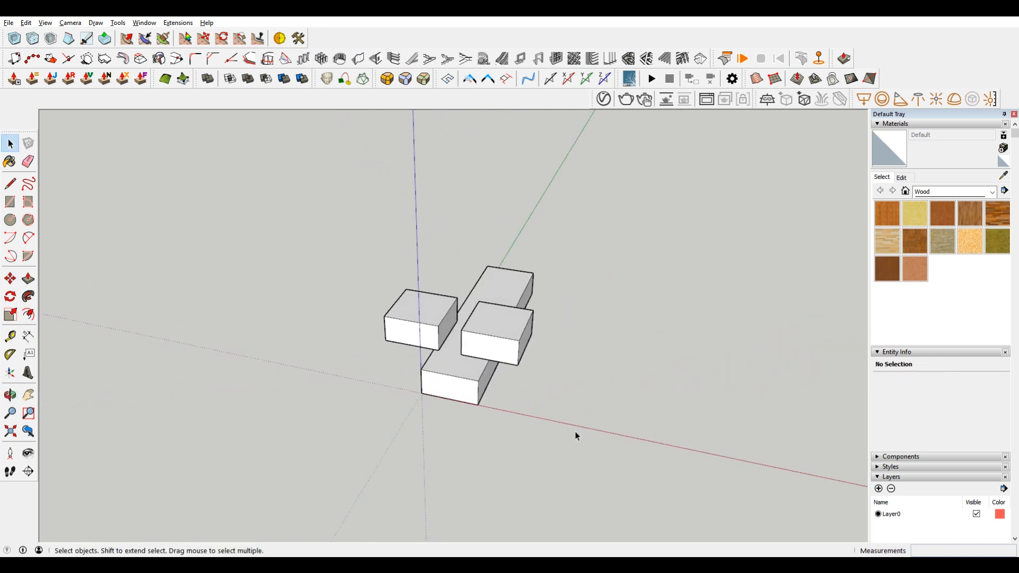
Step: Reposition the lower box so the two upper boxes overhang it on both sides
{"action": "left_click_drag", "start_coordinate": [575, 435], "coordinate": [526, 409]}
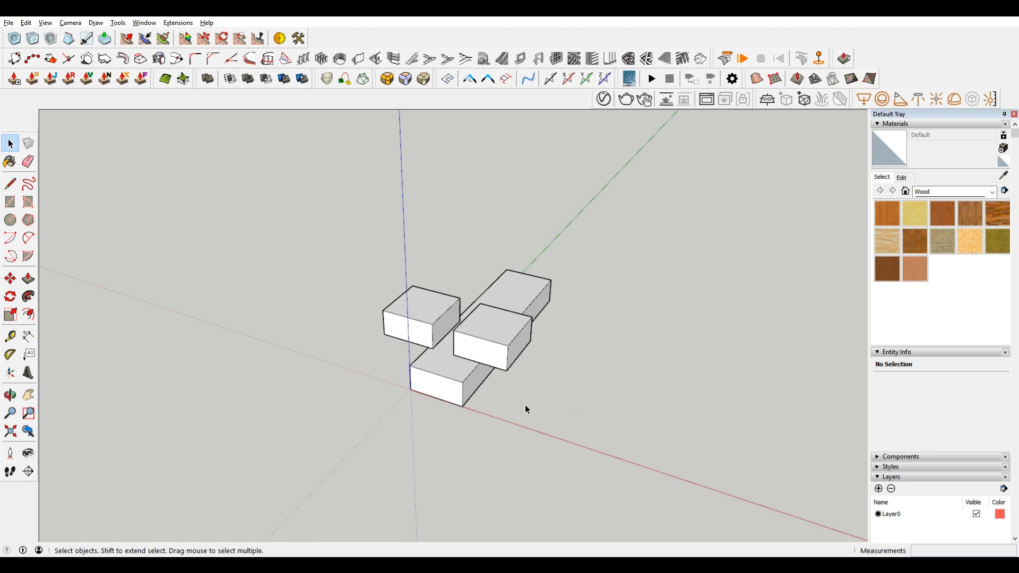
{"action": "mouse_move", "coordinate": [505, 360]}
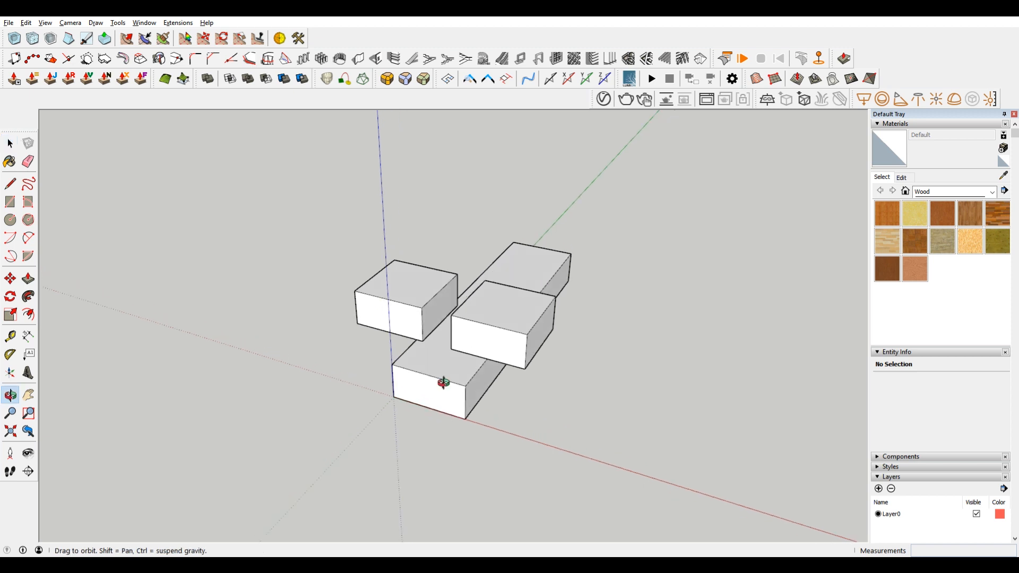
{"action": "left_click", "coordinate": [444, 382]}
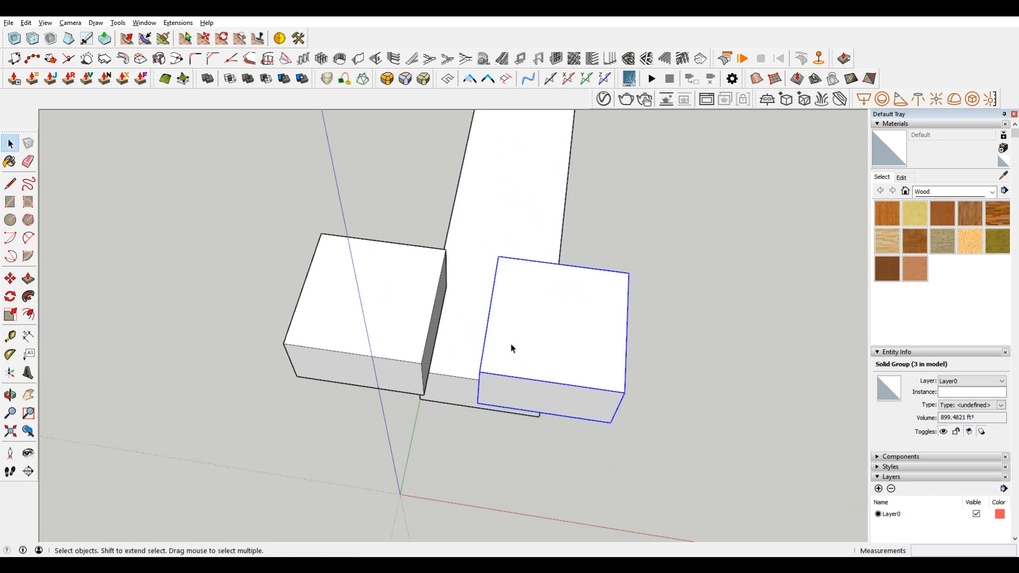
{"action": "left_click", "coordinate": [9, 278]}
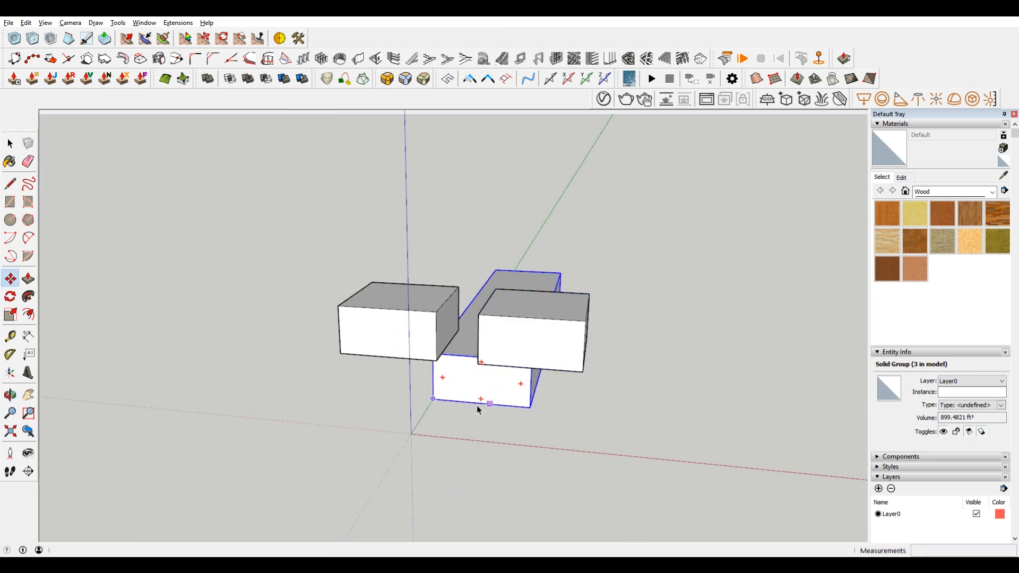
{"action": "left_click", "coordinate": [283, 415]}
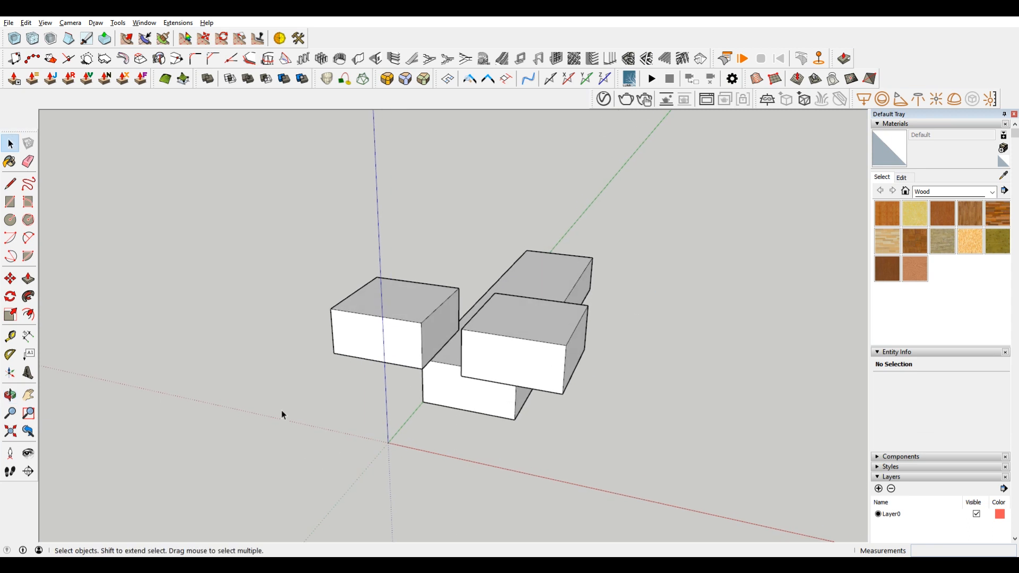
{"action": "mouse_move", "coordinate": [281, 411]}
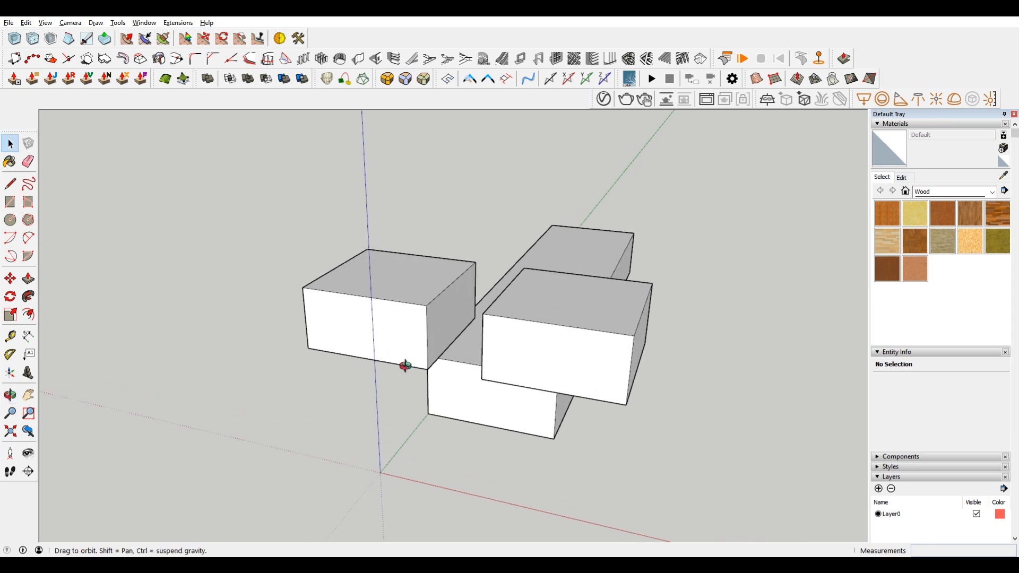
{"action": "left_click", "coordinate": [373, 312]}
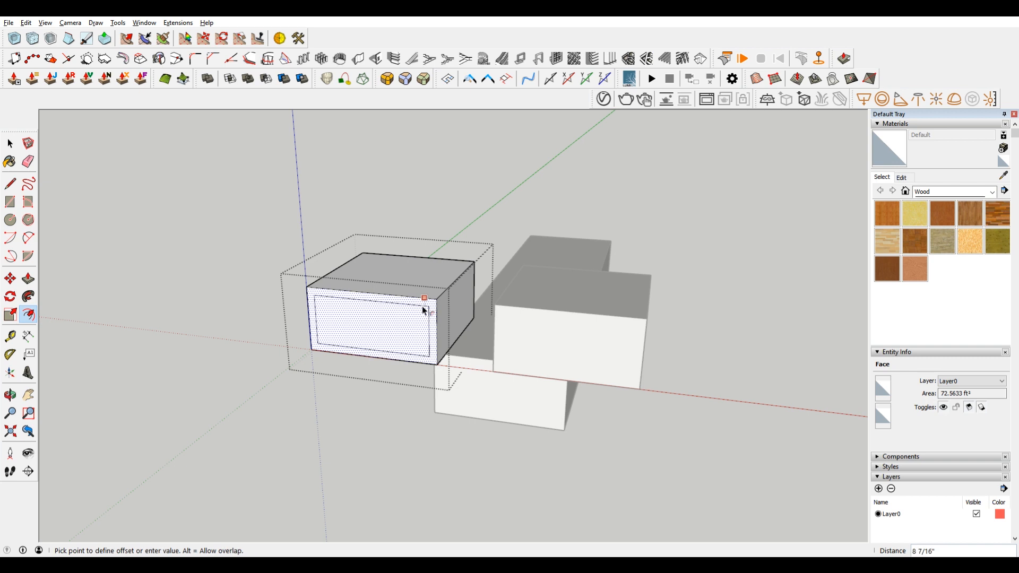
Step: Offset the left box's front face and push the inner rectangle through to make a thin-walled tube
{"action": "left_click", "coordinate": [383, 327]}
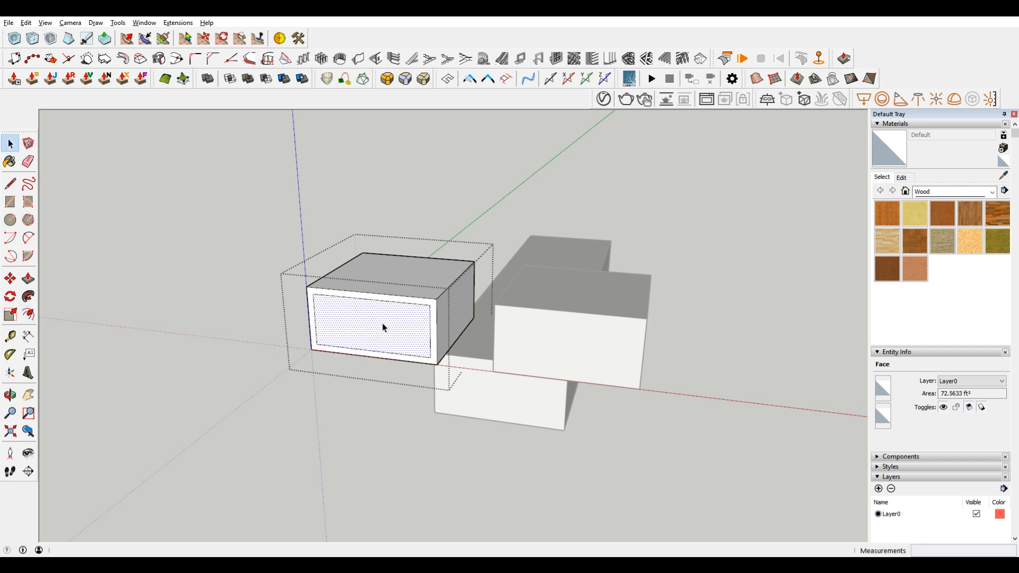
{"action": "left_click", "coordinate": [27, 278]}
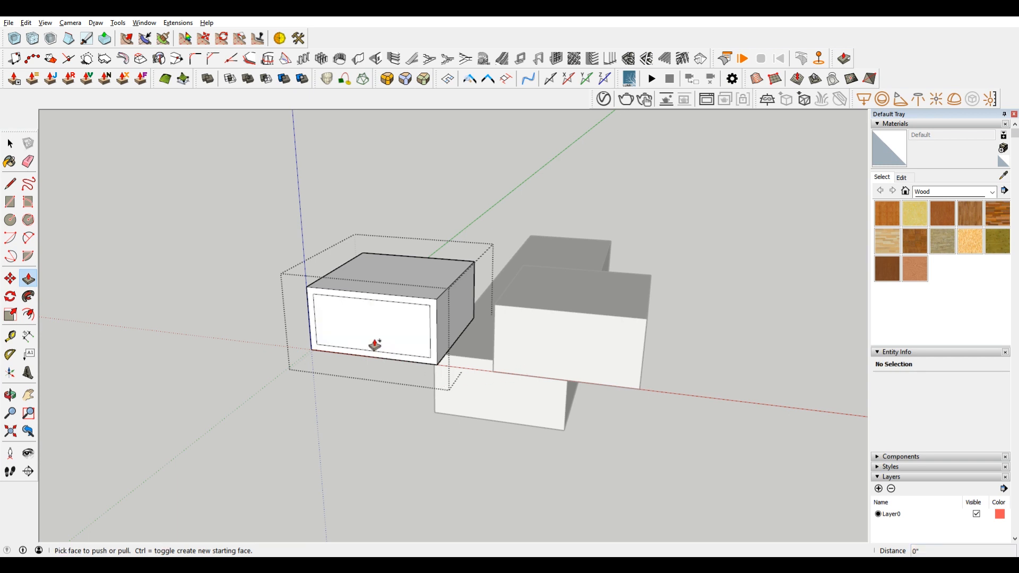
{"action": "left_click_drag", "start_coordinate": [376, 344], "coordinate": [382, 372]}
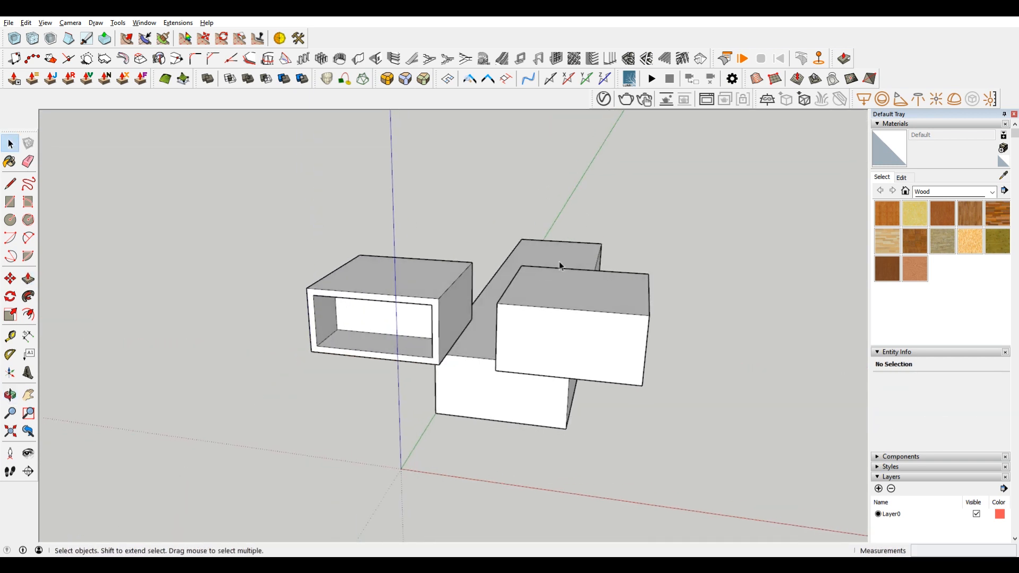
{"action": "mouse_move", "coordinate": [560, 331]}
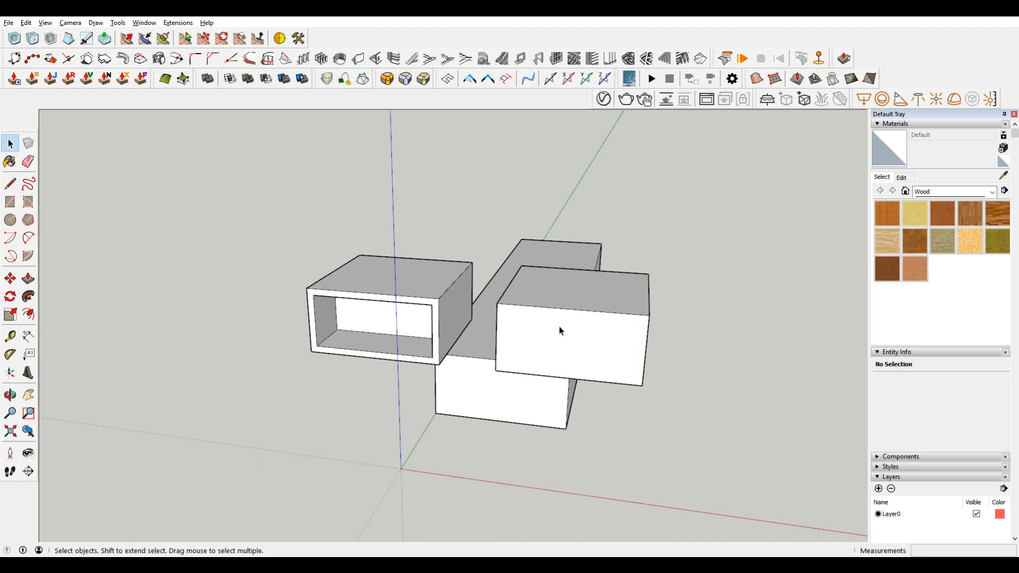
{"action": "mouse_move", "coordinate": [320, 478]}
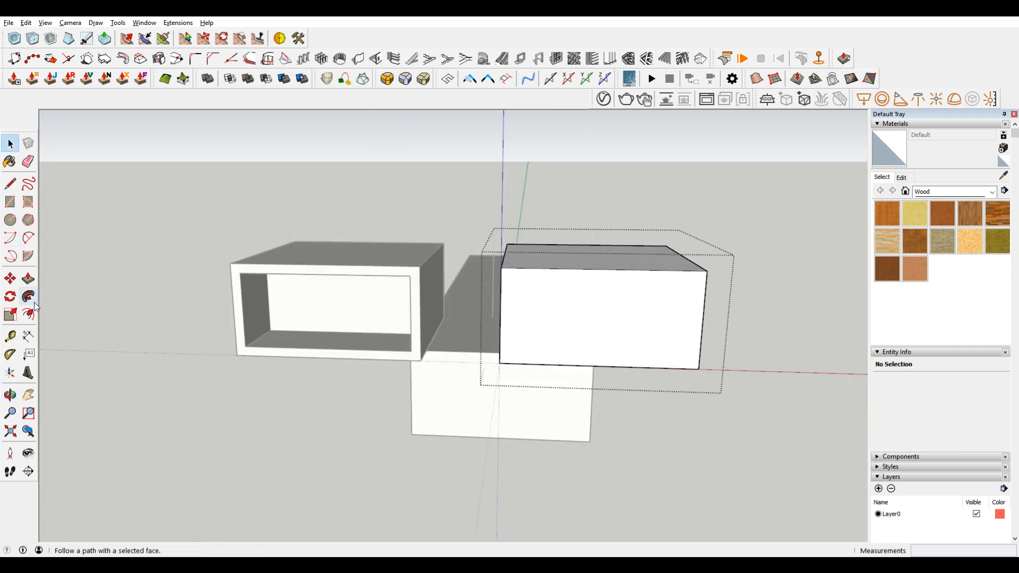
Step: Offset and push through the right box's front face so it becomes a hollow tube too
{"action": "left_click", "coordinate": [28, 314]}
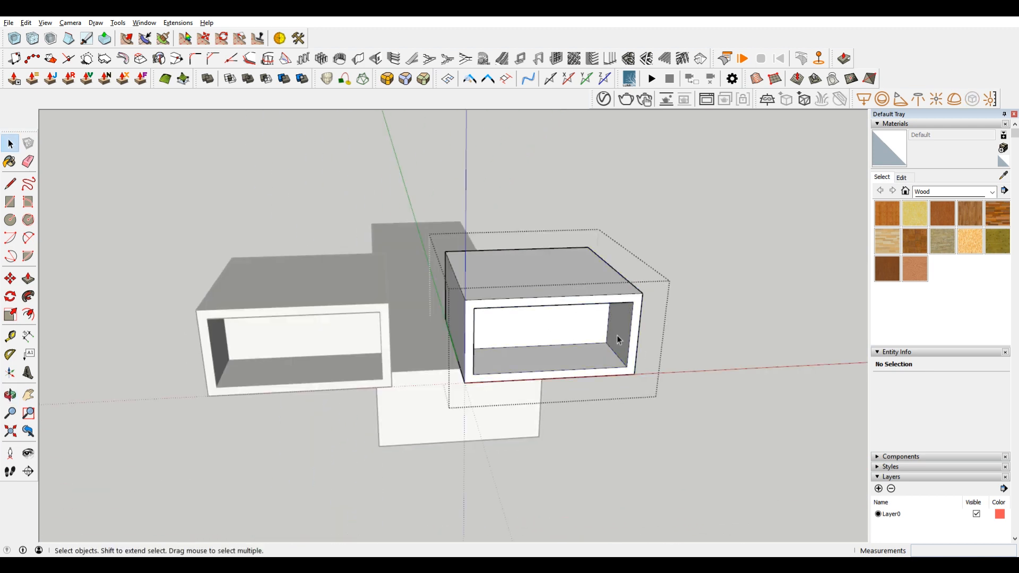
{"action": "left_click", "coordinate": [28, 278]}
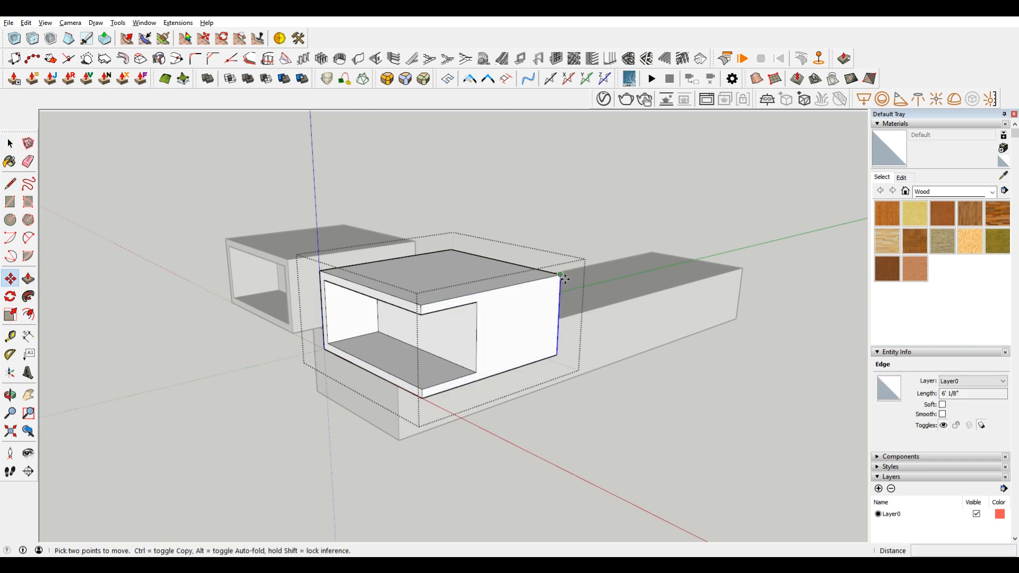
{"action": "mouse_move", "coordinate": [434, 321]}
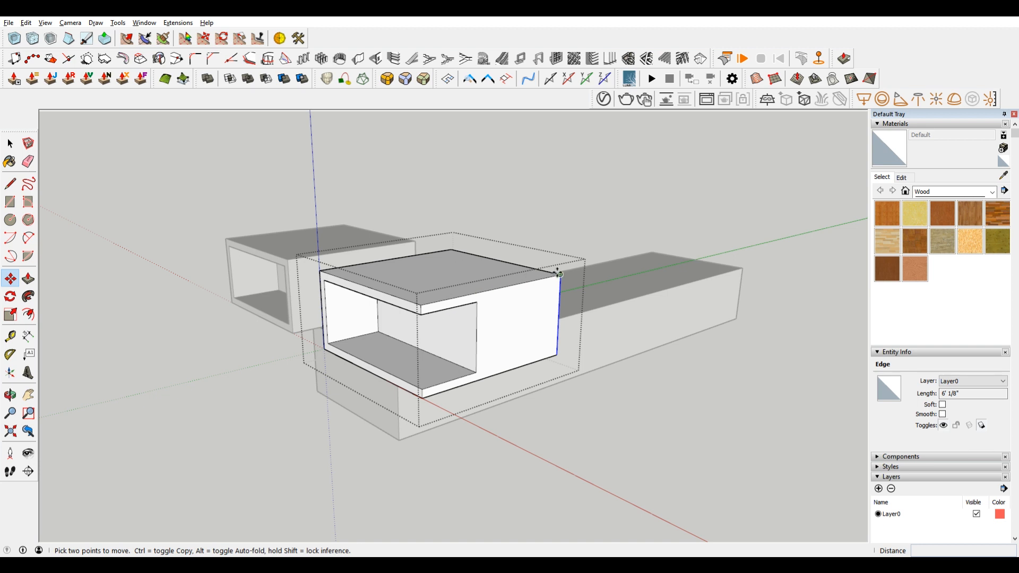
{"action": "mouse_move", "coordinate": [559, 273]}
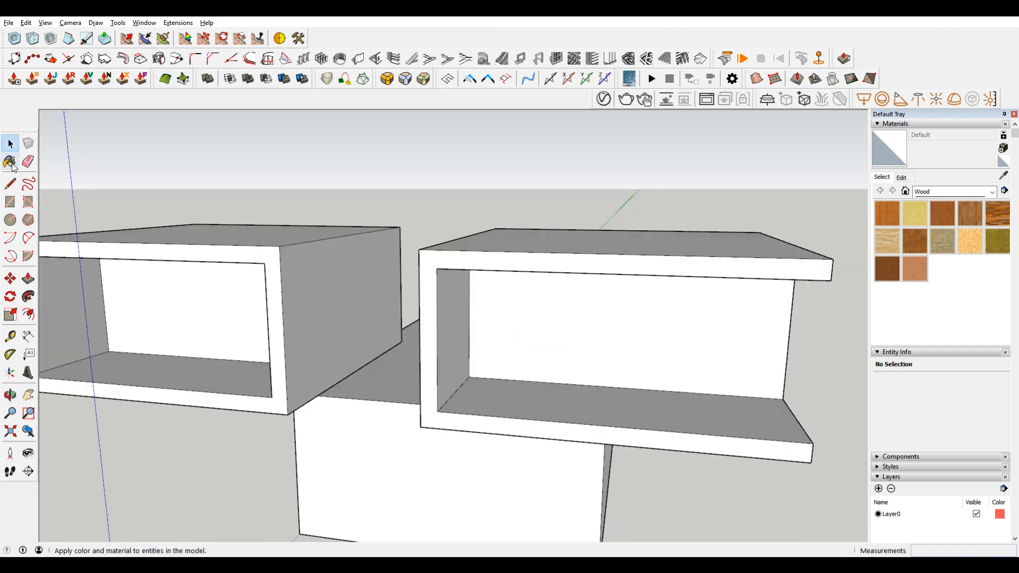
Step: Orbit around the massing model to review the hollow tubes resting on the solid box
{"action": "left_click", "coordinate": [10, 336]}
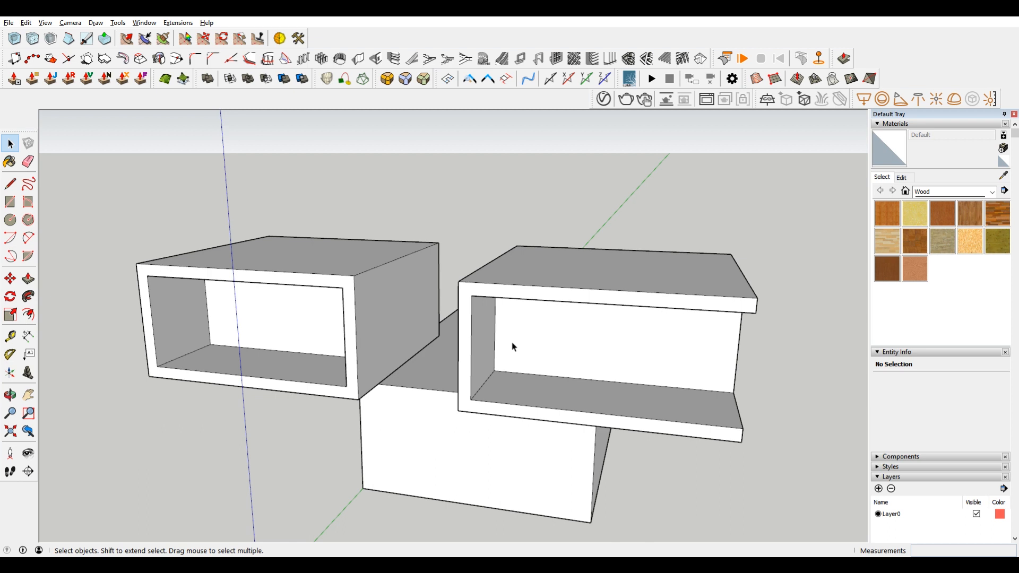
{"action": "left_click_drag", "start_coordinate": [514, 348], "coordinate": [741, 280]}
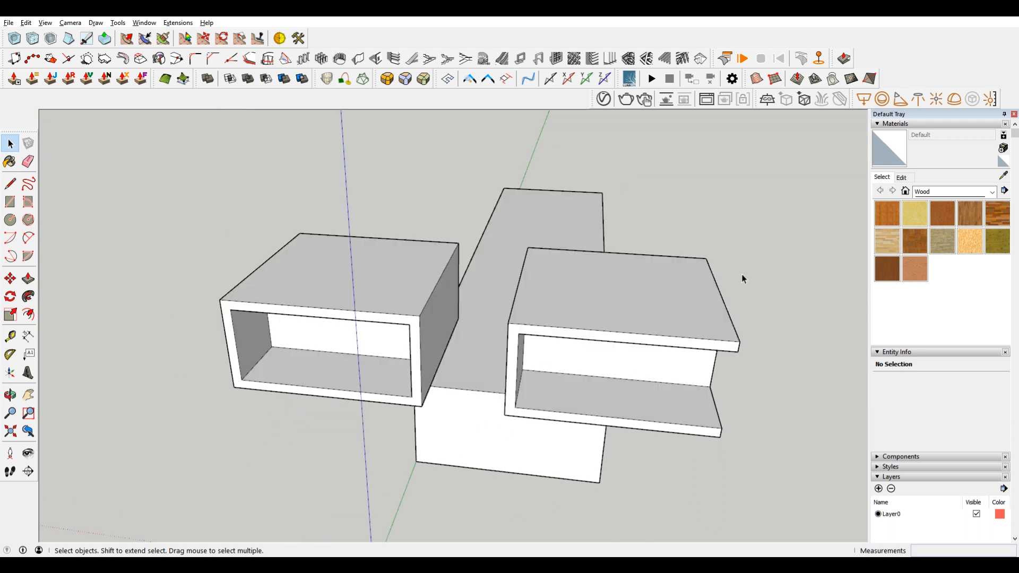
{"action": "left_click", "coordinate": [9, 395]}
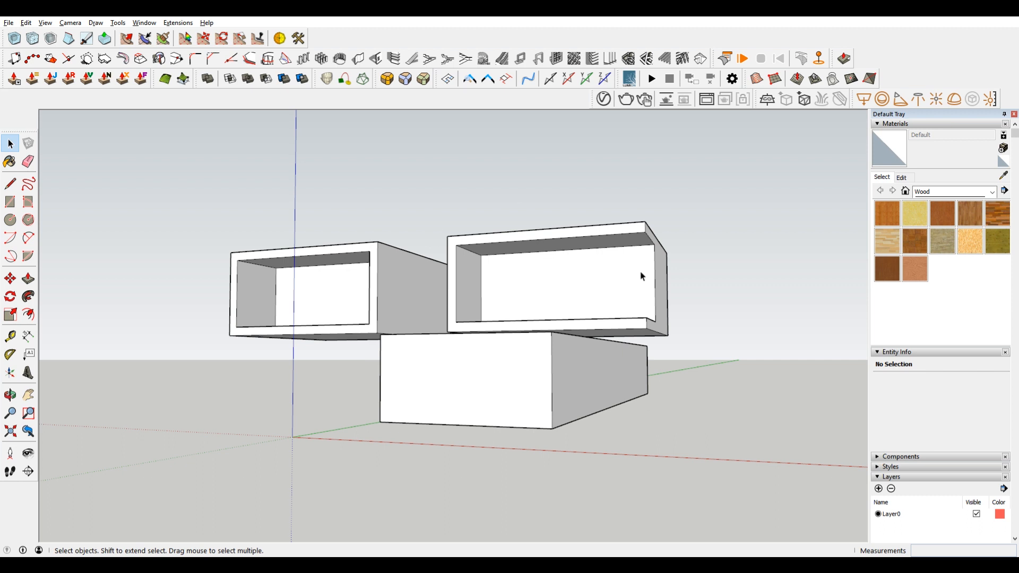
{"action": "mouse_move", "coordinate": [735, 314]}
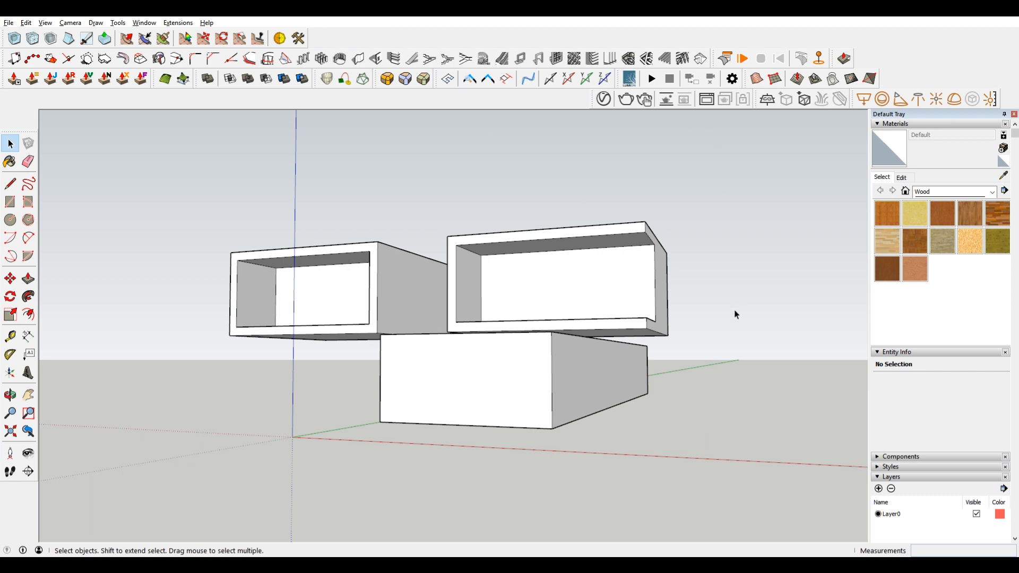
{"action": "mouse_move", "coordinate": [460, 309]}
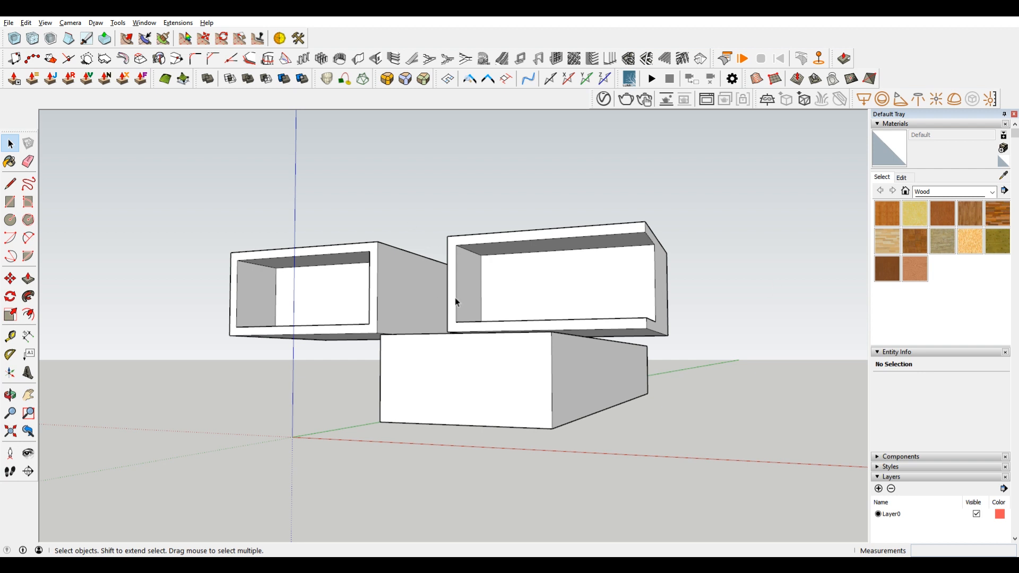
{"action": "mouse_move", "coordinate": [695, 286]}
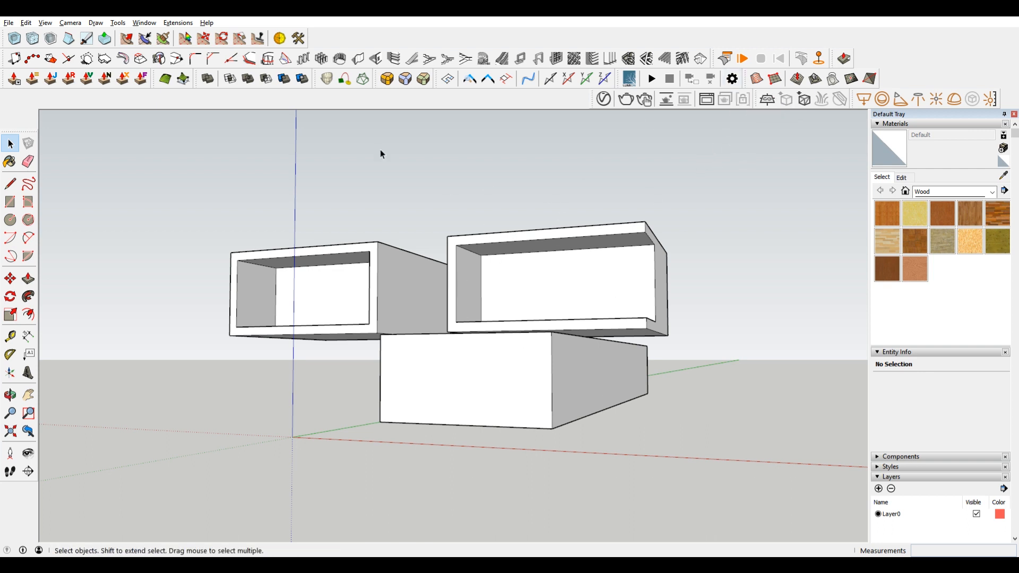
{"action": "mouse_move", "coordinate": [428, 291]}
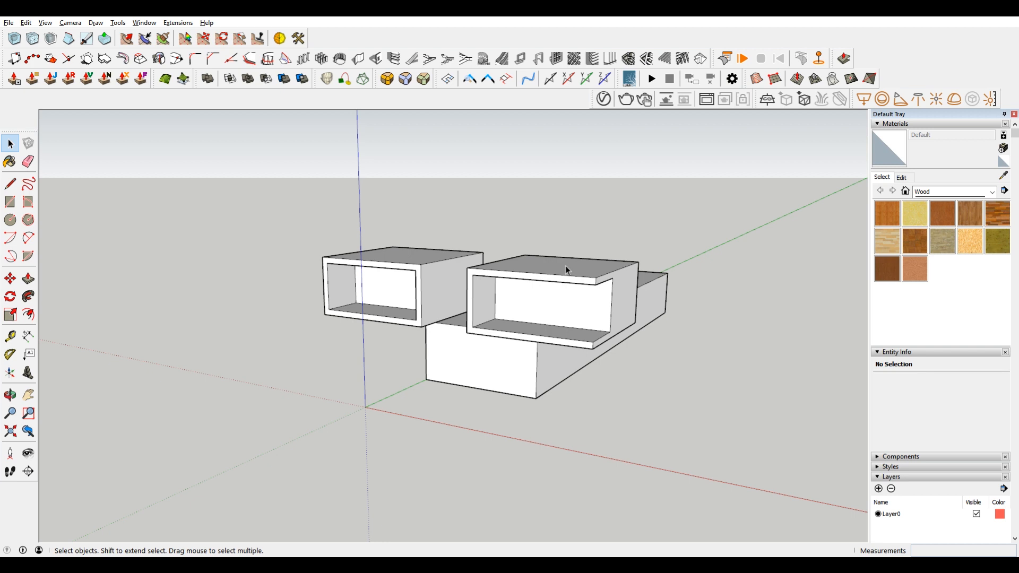
{"action": "left_click", "coordinate": [565, 270]}
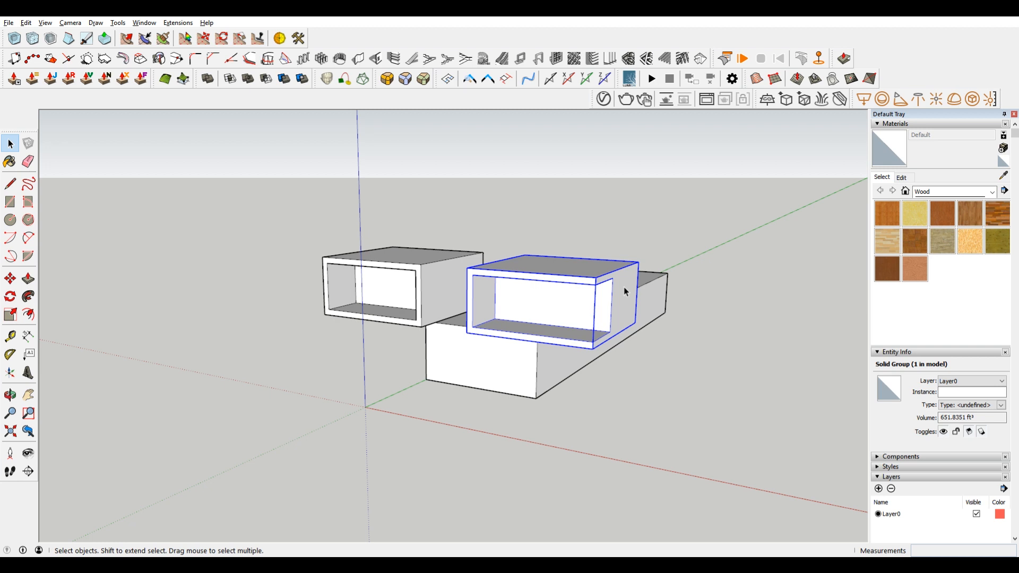
{"action": "mouse_move", "coordinate": [796, 236]}
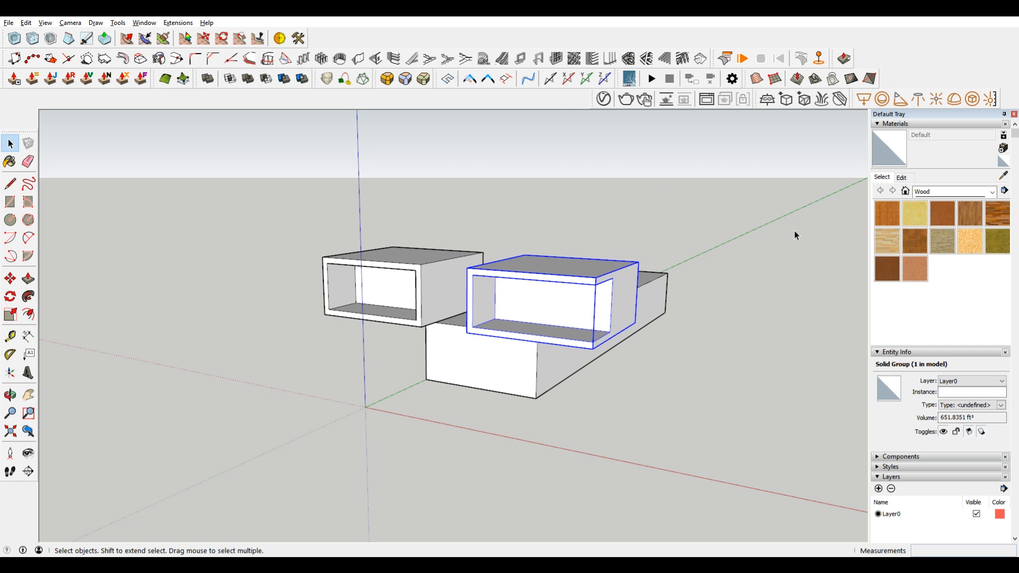
{"action": "left_click", "coordinate": [774, 219]}
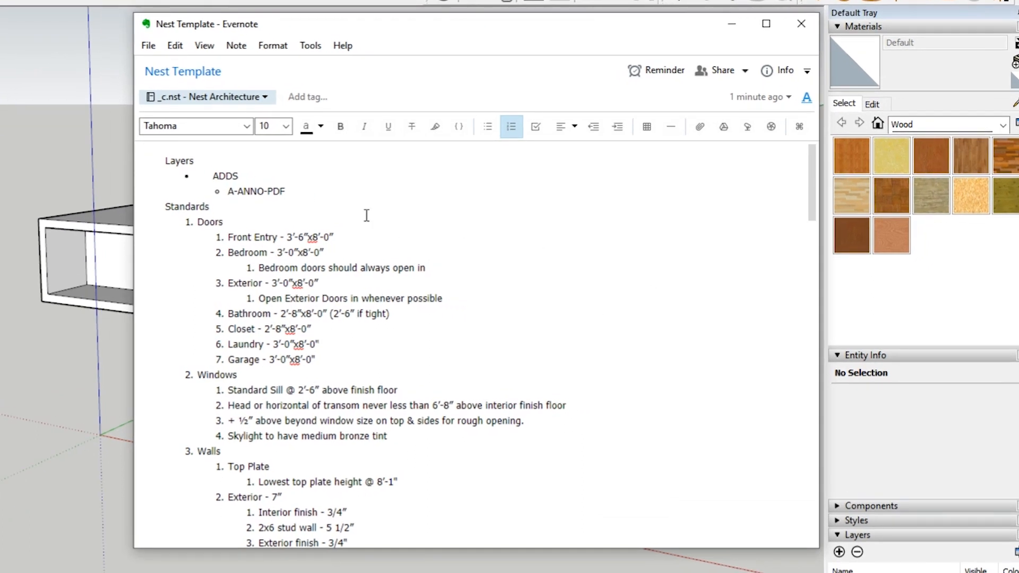
{"action": "mouse_move", "coordinate": [446, 347]}
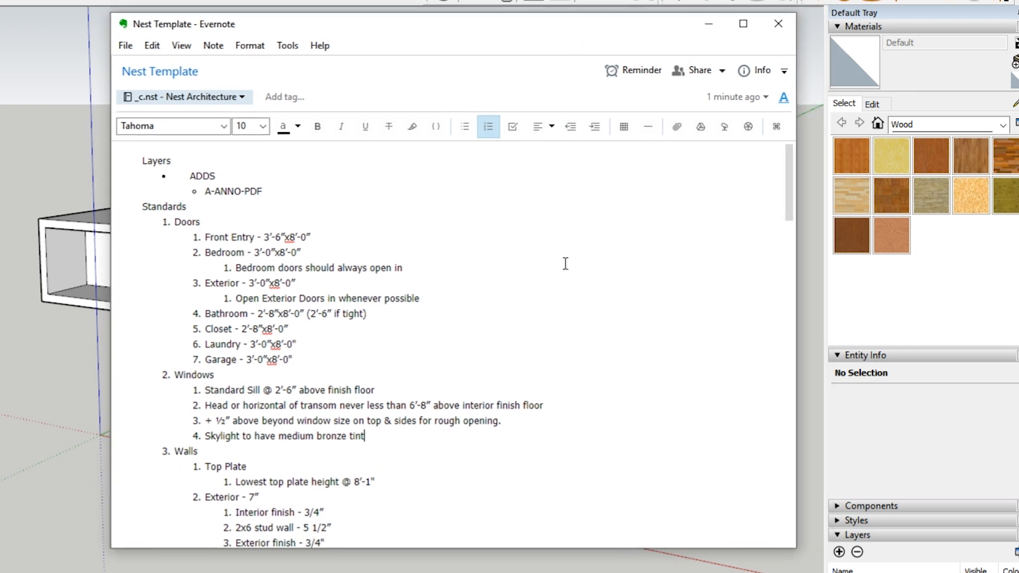
{"action": "mouse_move", "coordinate": [276, 266]}
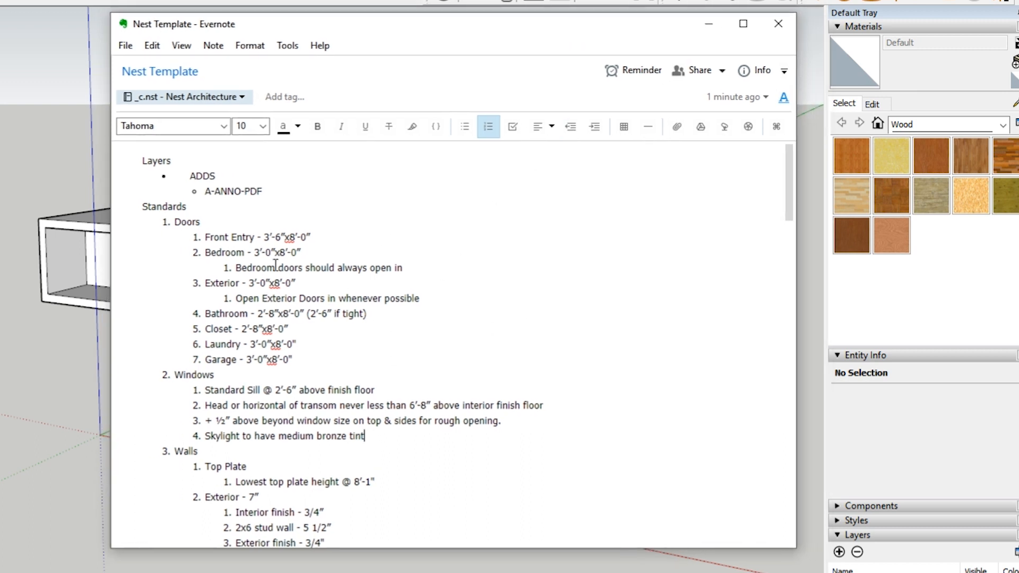
Step: Highlight and review the door size entries under Doors, ending on the Front Entry line
{"action": "left_click_drag", "start_coordinate": [205, 253], "coordinate": [292, 359]}
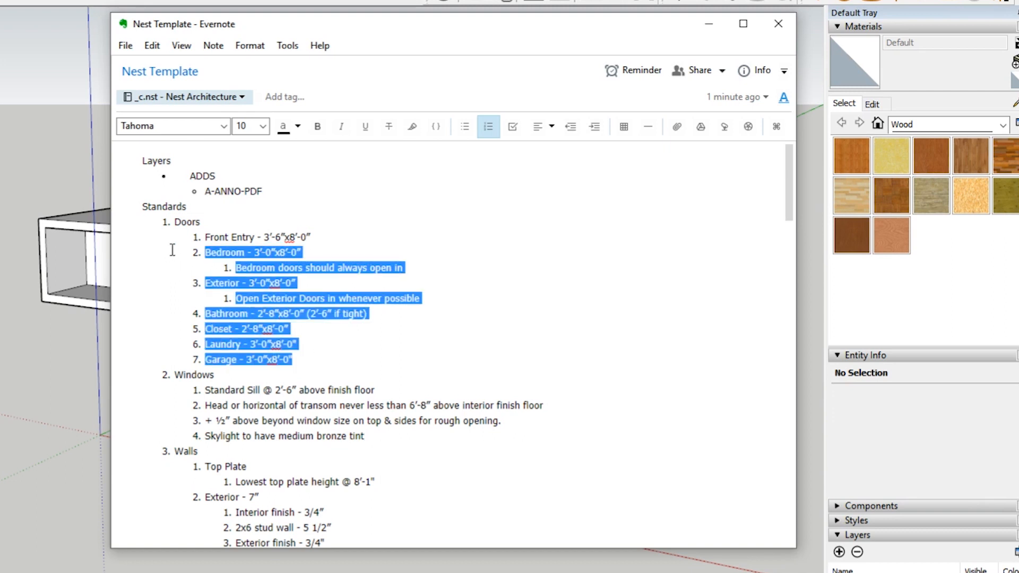
{"action": "left_click", "coordinate": [290, 237]}
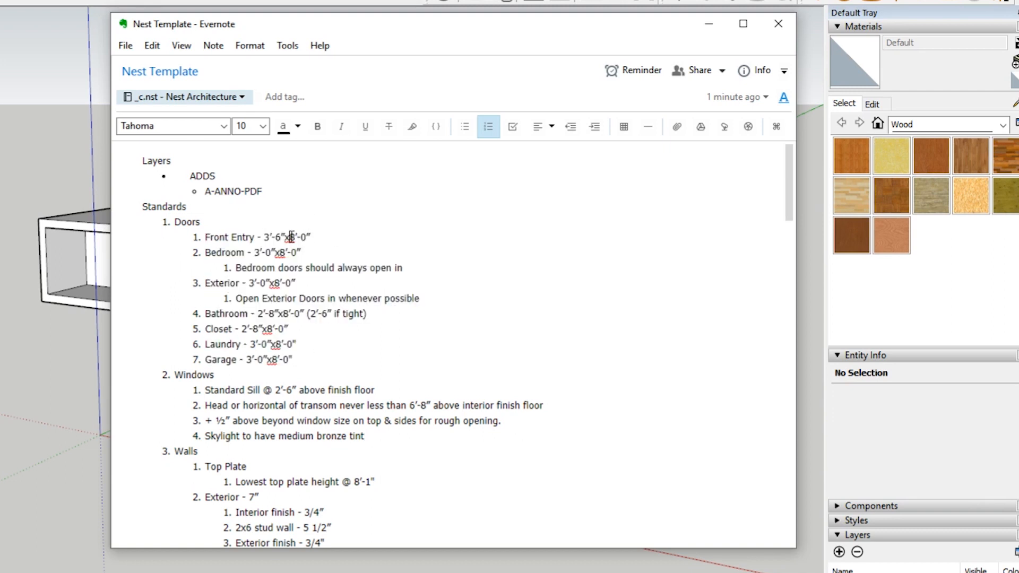
{"action": "left_click", "coordinate": [314, 236]}
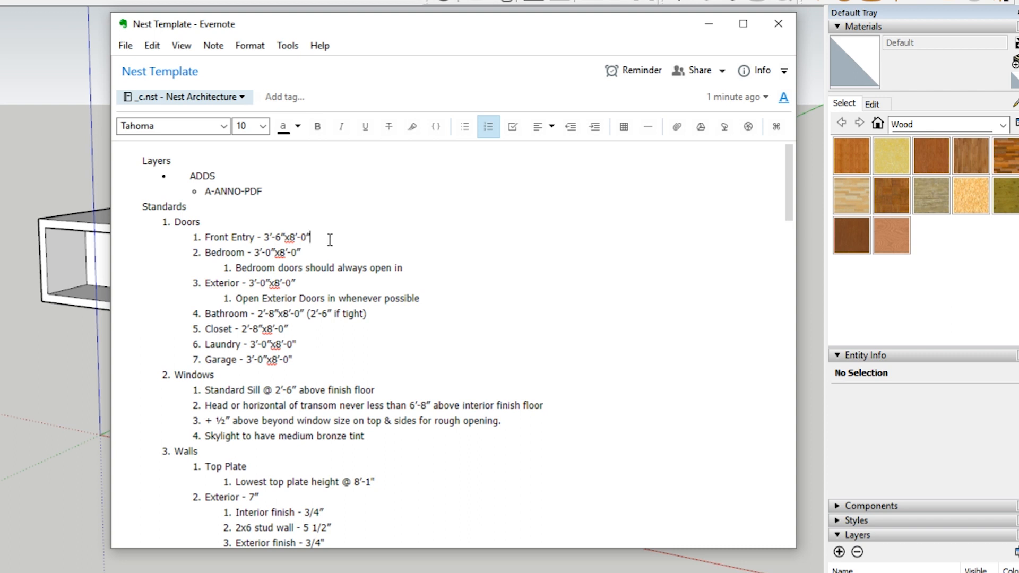
{"action": "mouse_move", "coordinate": [320, 261]}
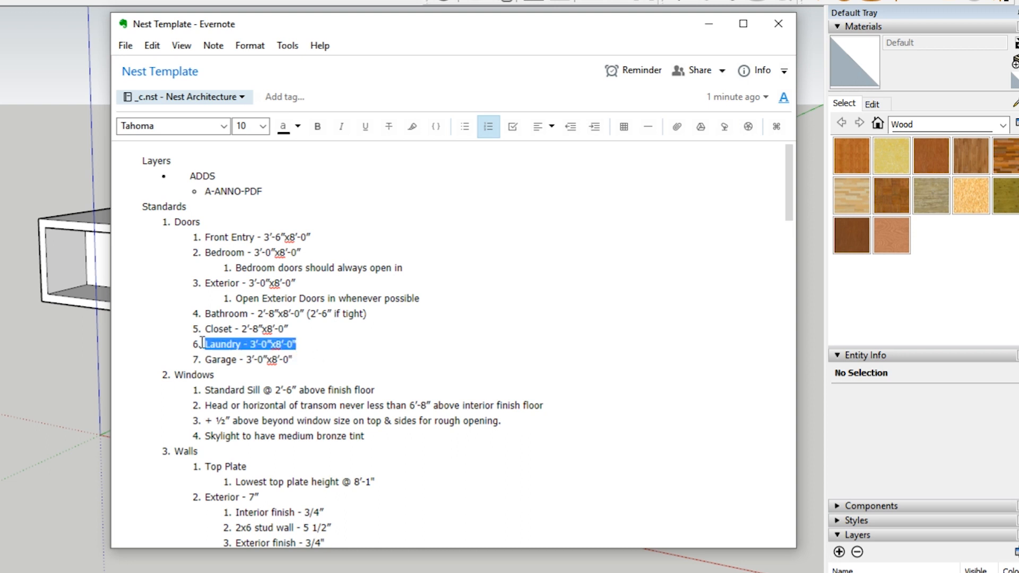
{"action": "mouse_move", "coordinate": [407, 343]}
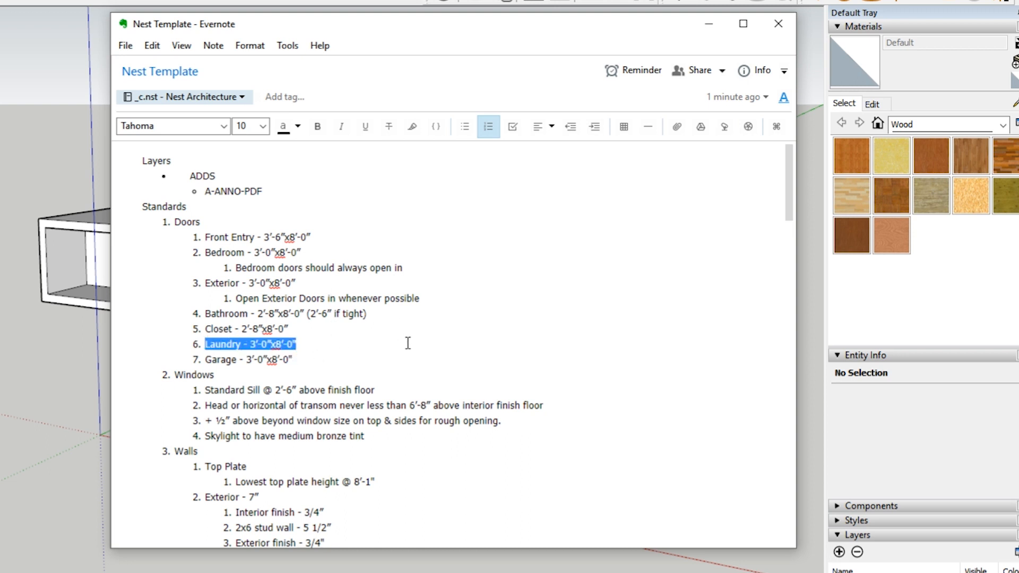
{"action": "mouse_move", "coordinate": [576, 323]}
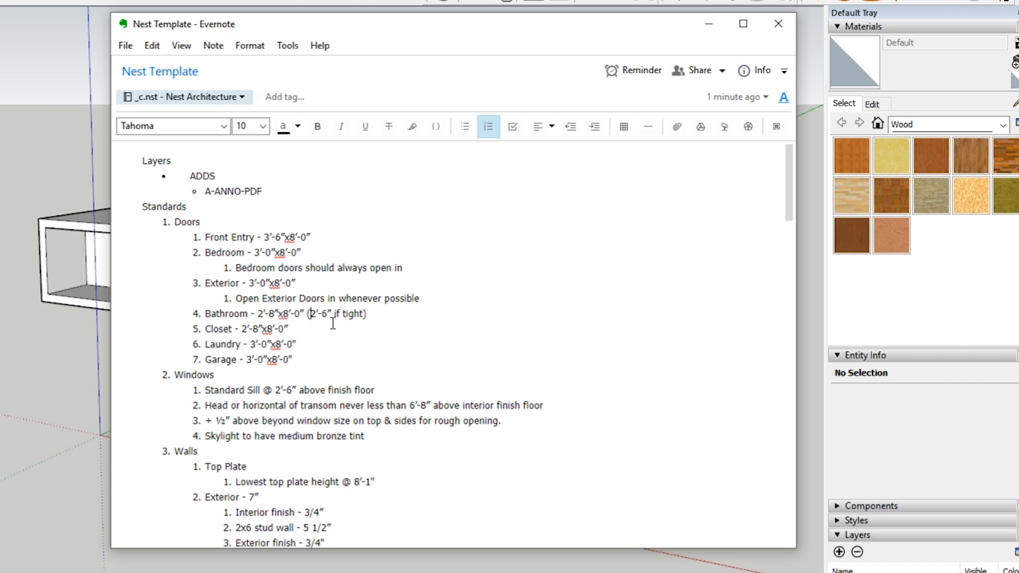
{"action": "left_click_drag", "start_coordinate": [237, 298], "coordinate": [366, 313]}
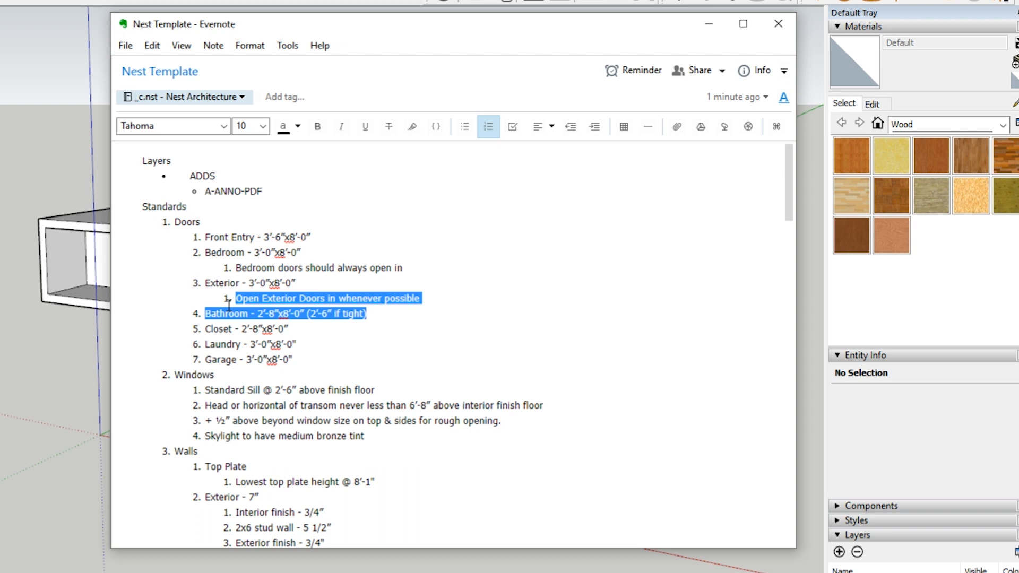
{"action": "left_click", "coordinate": [331, 314]}
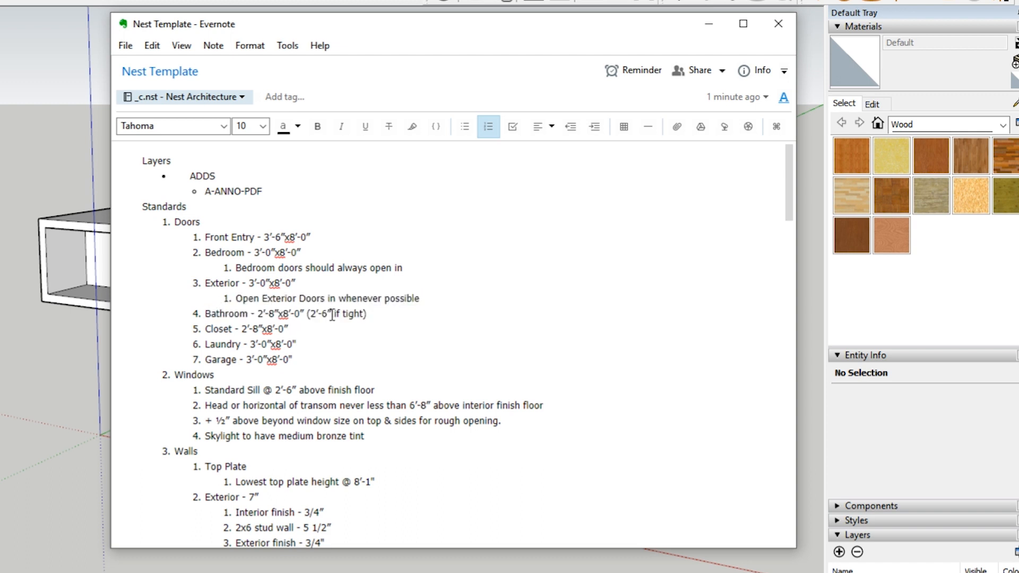
{"action": "double_click", "coordinate": [320, 315]}
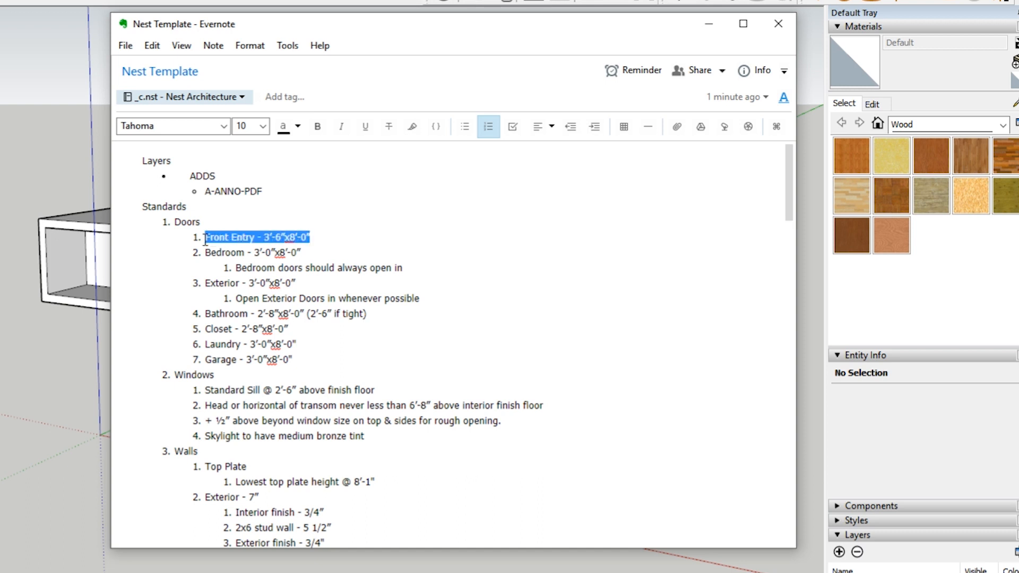
{"action": "mouse_move", "coordinate": [386, 264]}
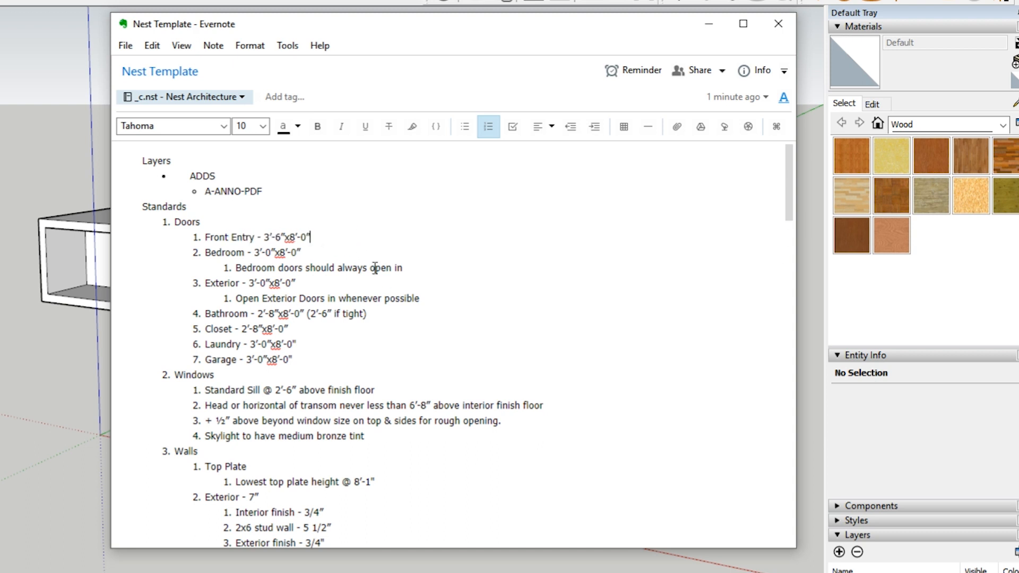
{"action": "triple_click", "coordinate": [289, 390]}
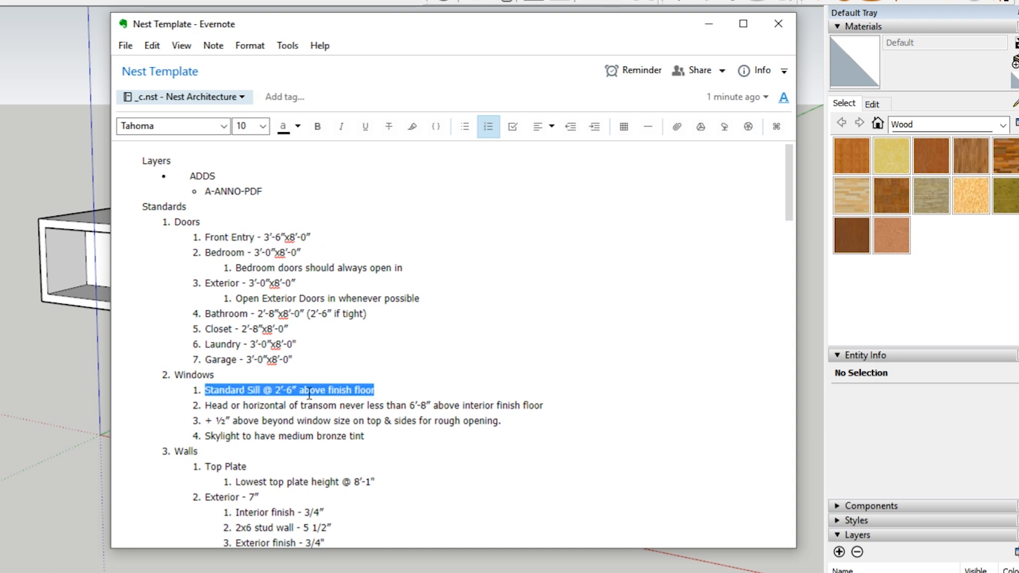
{"action": "left_click", "coordinate": [267, 389]}
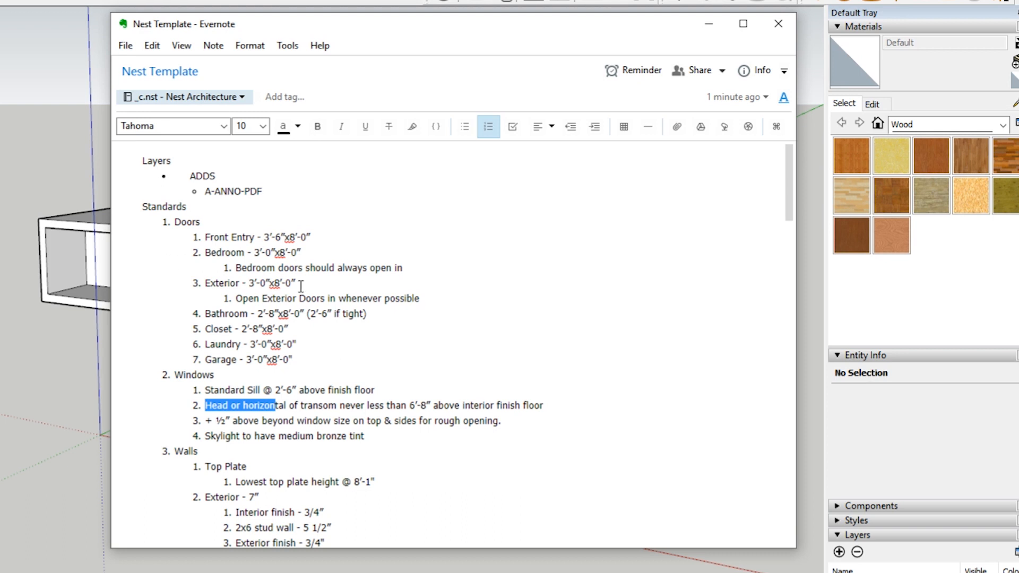
{"action": "mouse_move", "coordinate": [314, 301]}
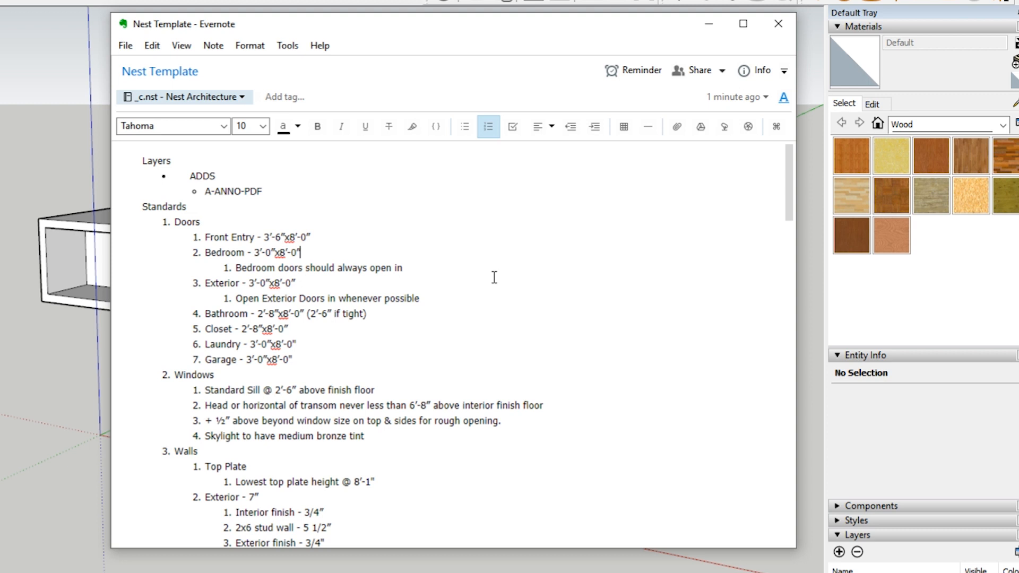
{"action": "mouse_move", "coordinate": [433, 294]}
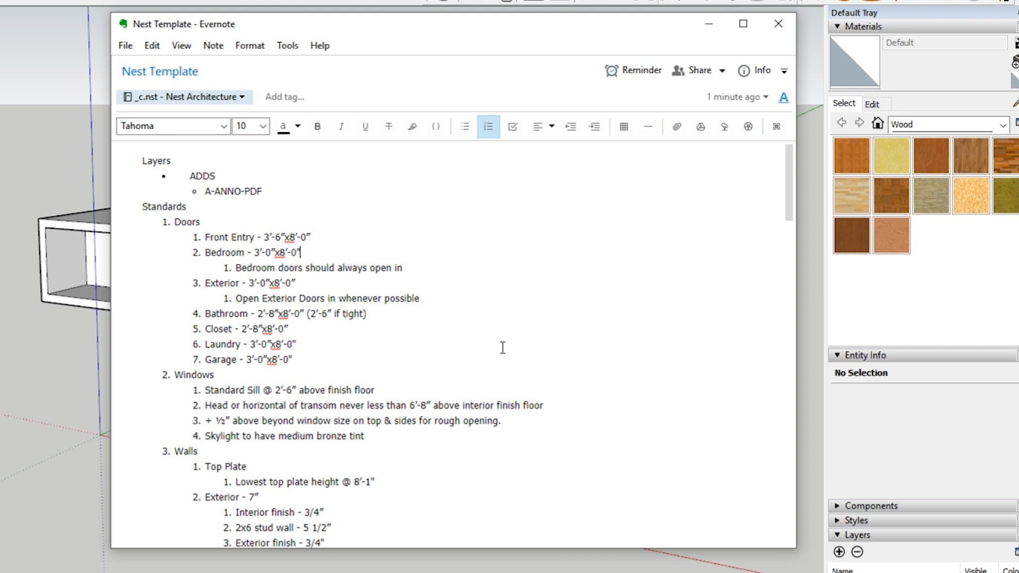
{"action": "double_click", "coordinate": [279, 389]}
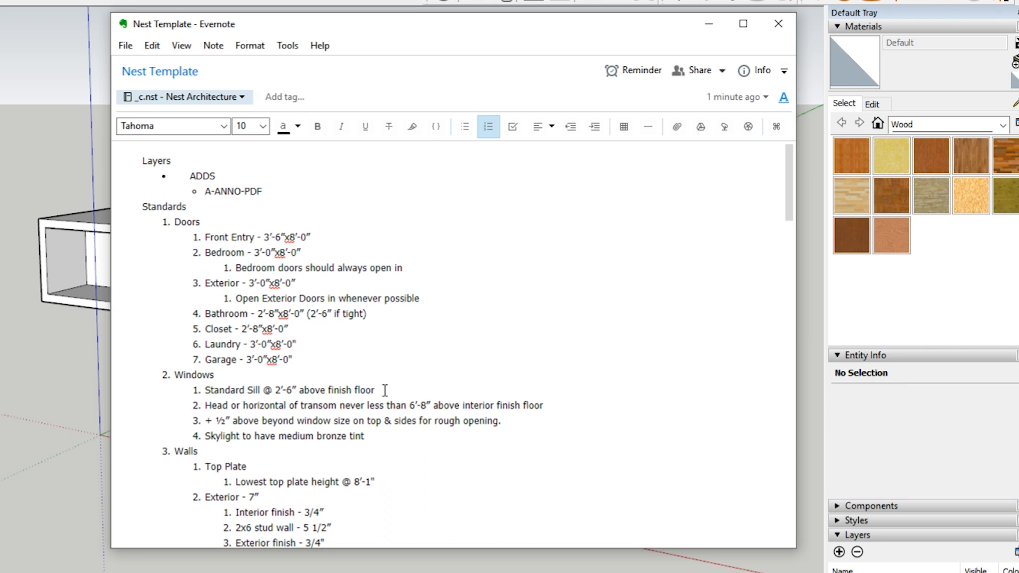
{"action": "left_click_drag", "start_coordinate": [240, 389], "coordinate": [294, 390]}
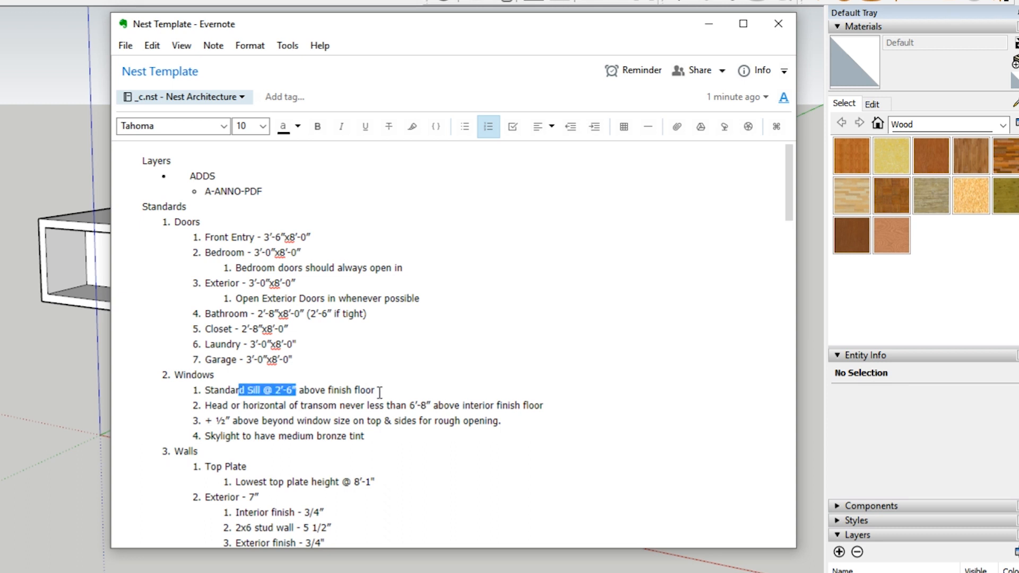
{"action": "left_click", "coordinate": [389, 390]}
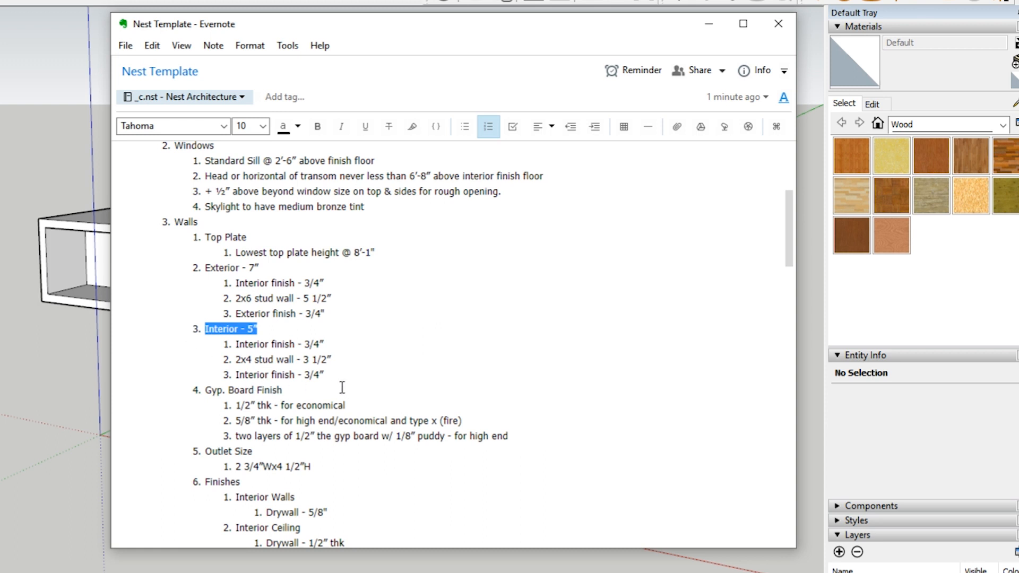
{"action": "mouse_move", "coordinate": [128, 400]}
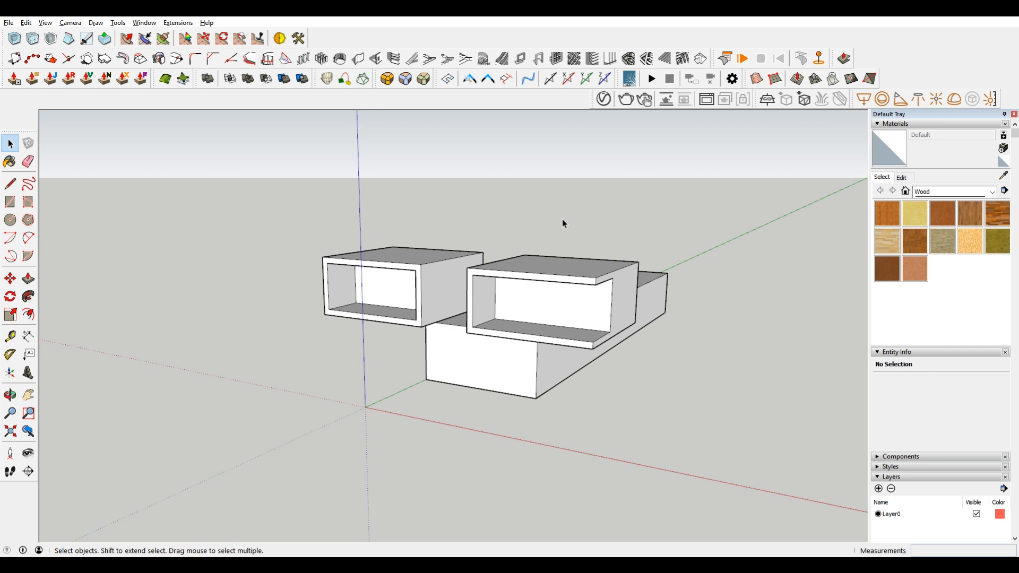
{"action": "mouse_move", "coordinate": [803, 268]}
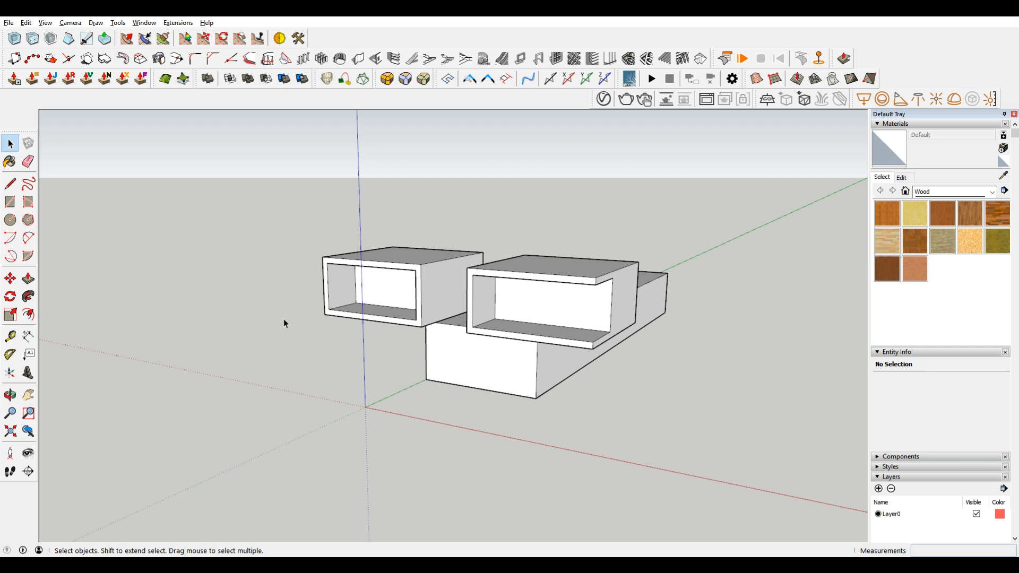
{"action": "mouse_move", "coordinate": [455, 376]}
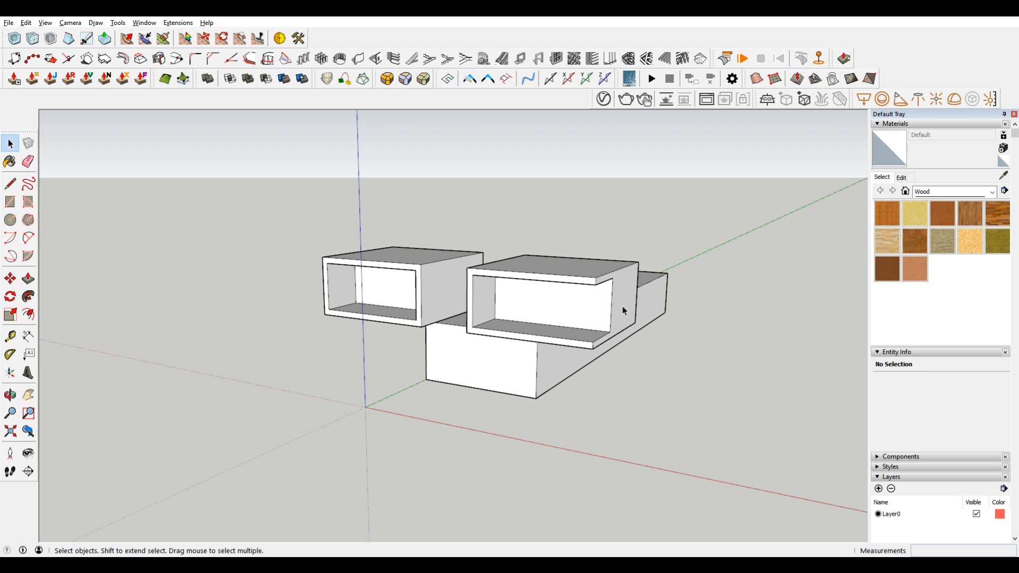
{"action": "mouse_move", "coordinate": [525, 371]}
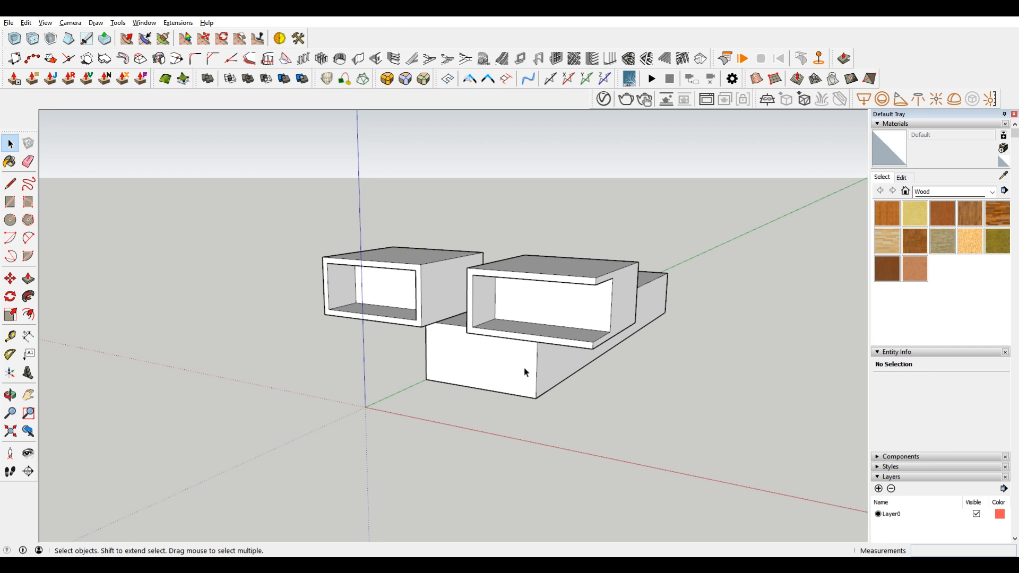
Step: Select the small hollow box and move it flush against the other upper tube
{"action": "left_click", "coordinate": [388, 286]}
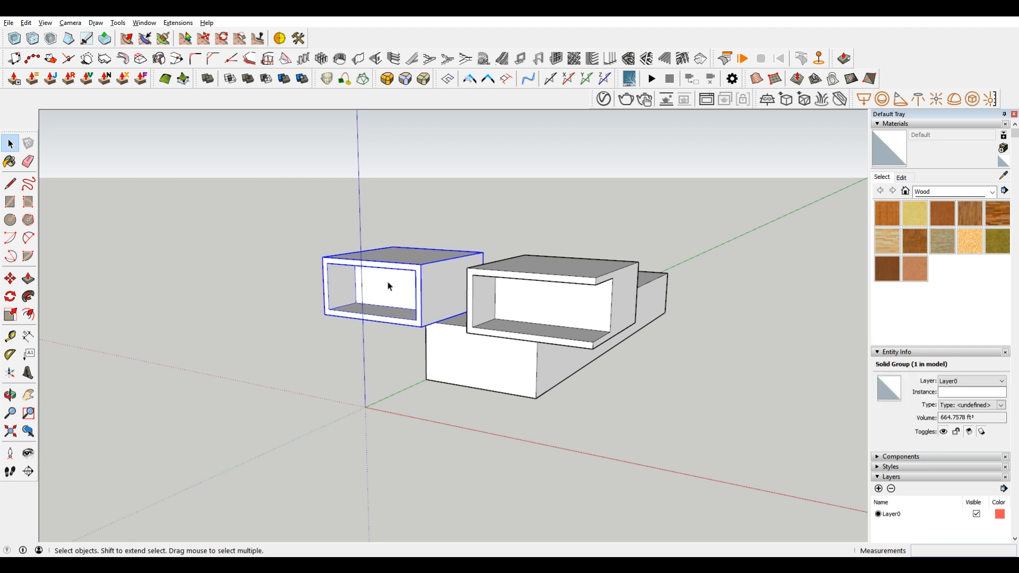
{"action": "mouse_move", "coordinate": [432, 289]}
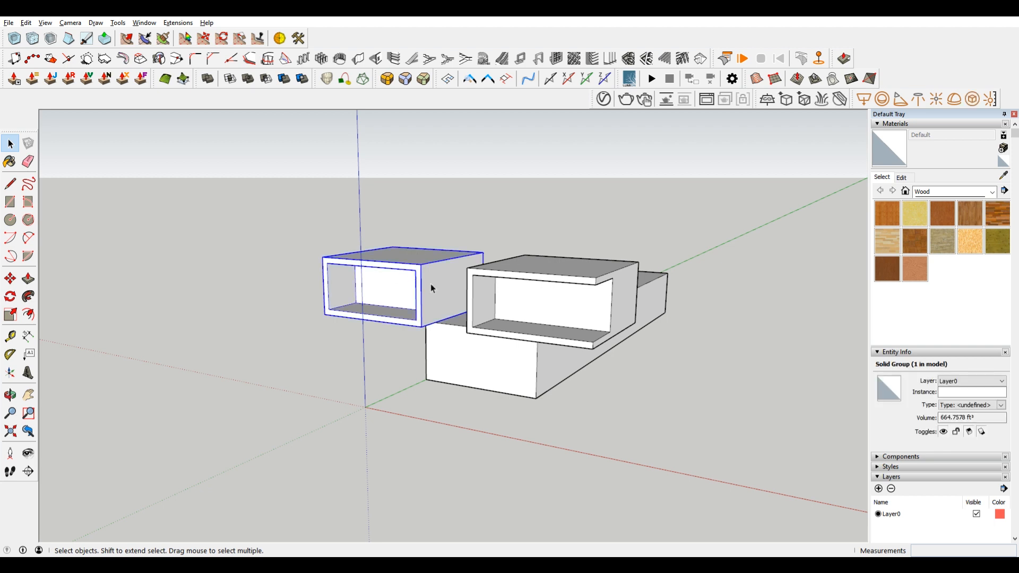
{"action": "mouse_move", "coordinate": [739, 444]}
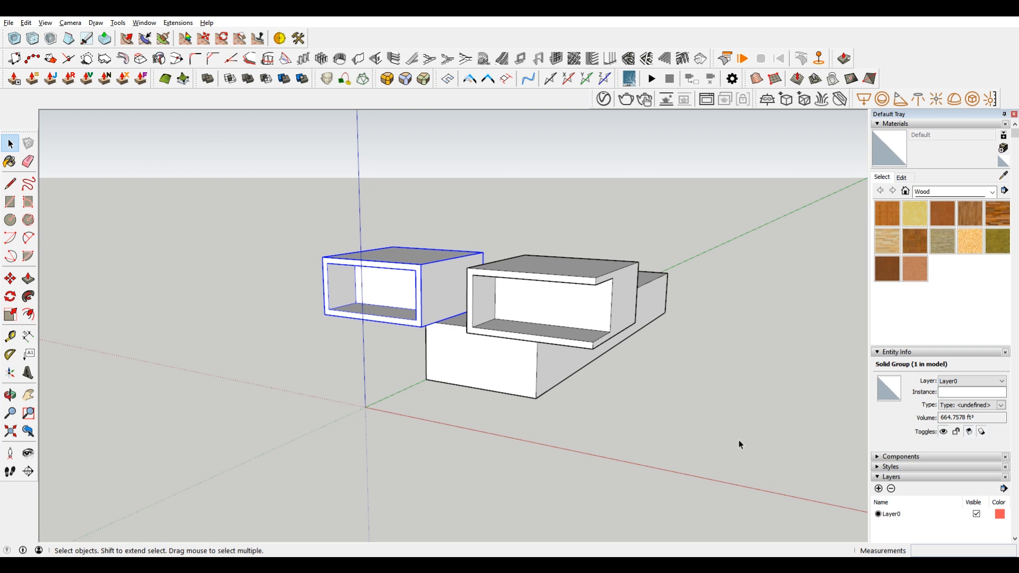
{"action": "mouse_move", "coordinate": [401, 294]}
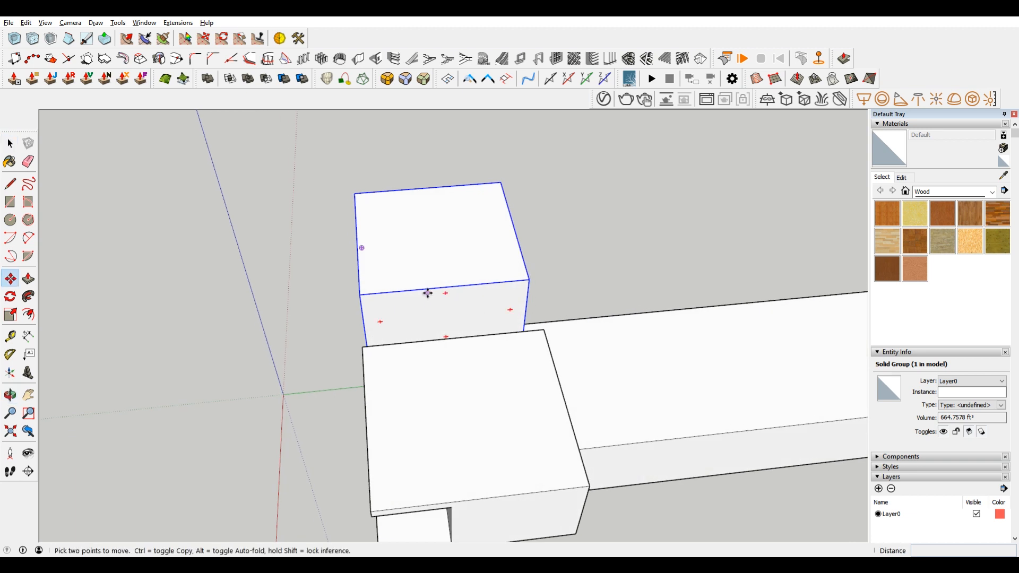
{"action": "left_click_drag", "start_coordinate": [428, 293], "coordinate": [535, 280]}
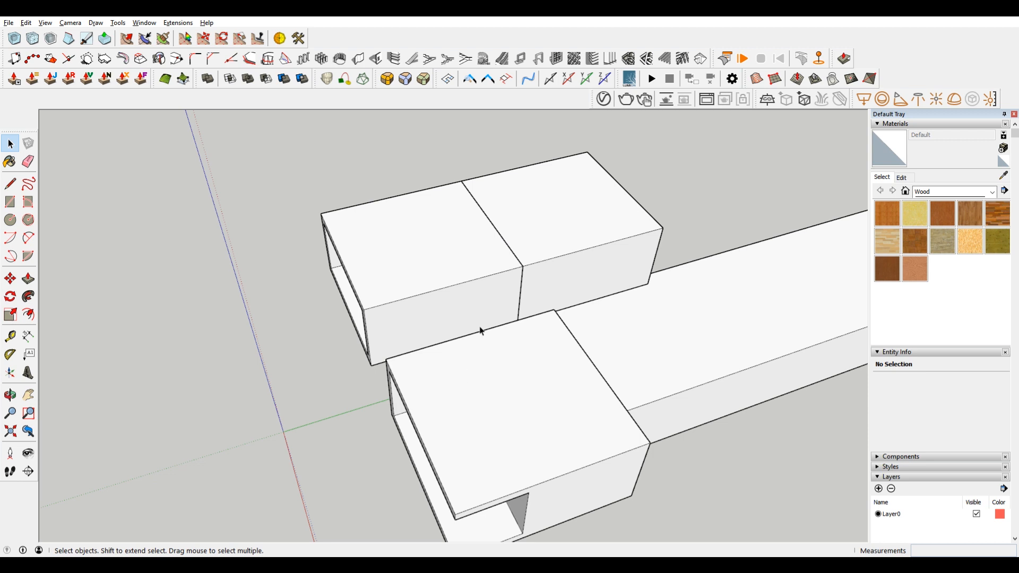
{"action": "mouse_move", "coordinate": [573, 273]}
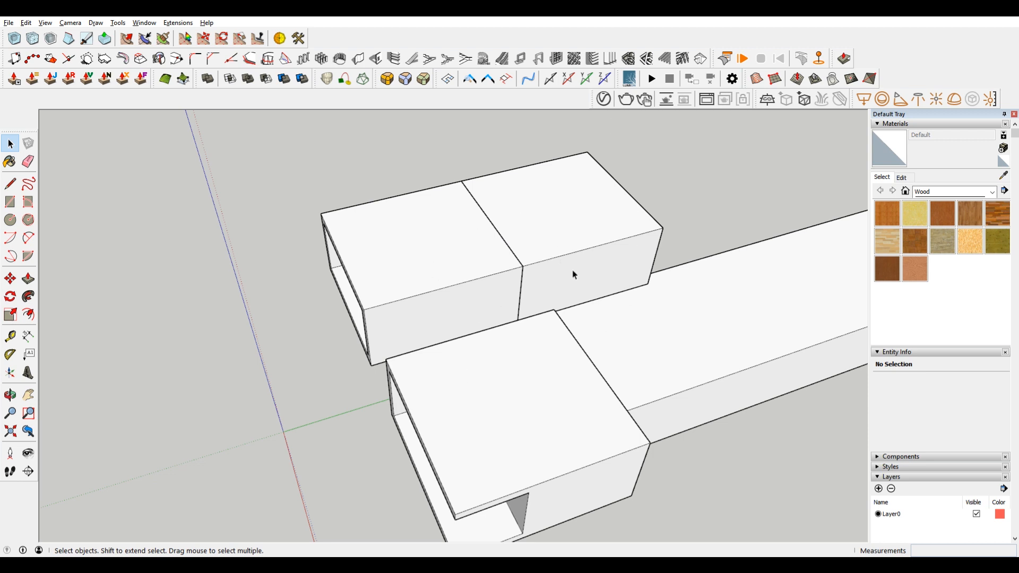
{"action": "mouse_move", "coordinate": [715, 309]}
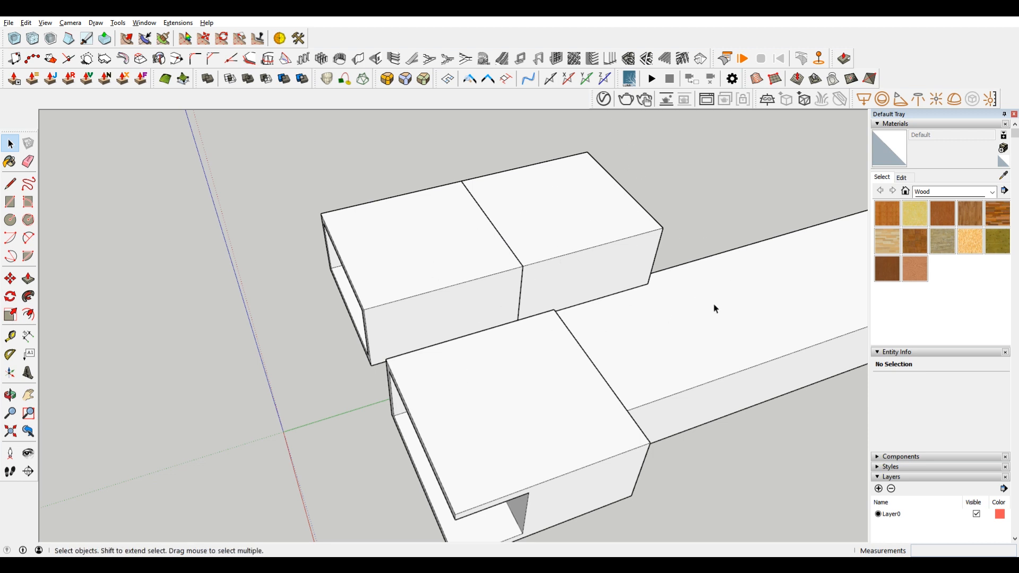
Step: Orbit to check the small hollow box sitting beside the other tube on the block
{"action": "left_click", "coordinate": [593, 231]}
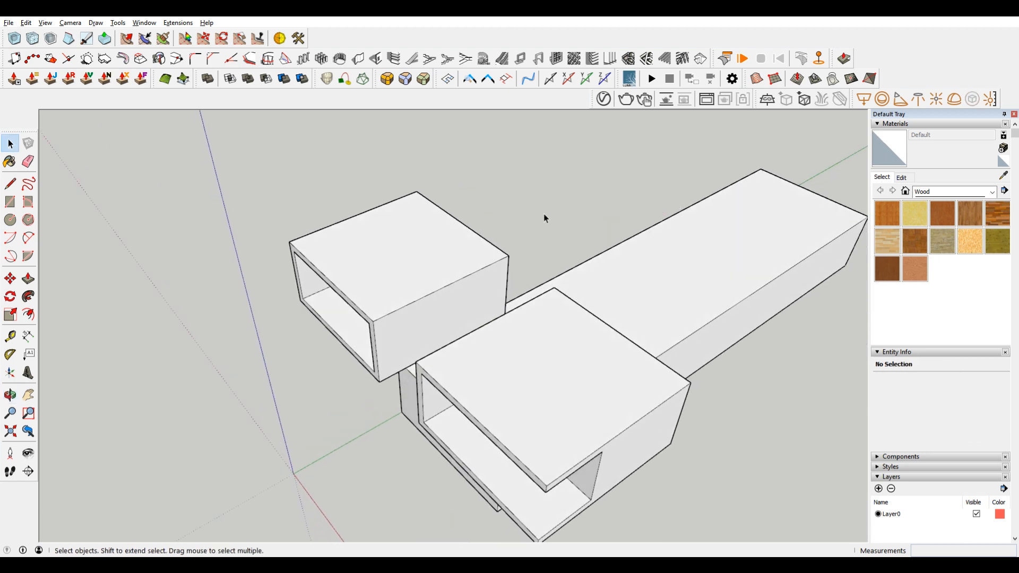
{"action": "mouse_move", "coordinate": [490, 205]}
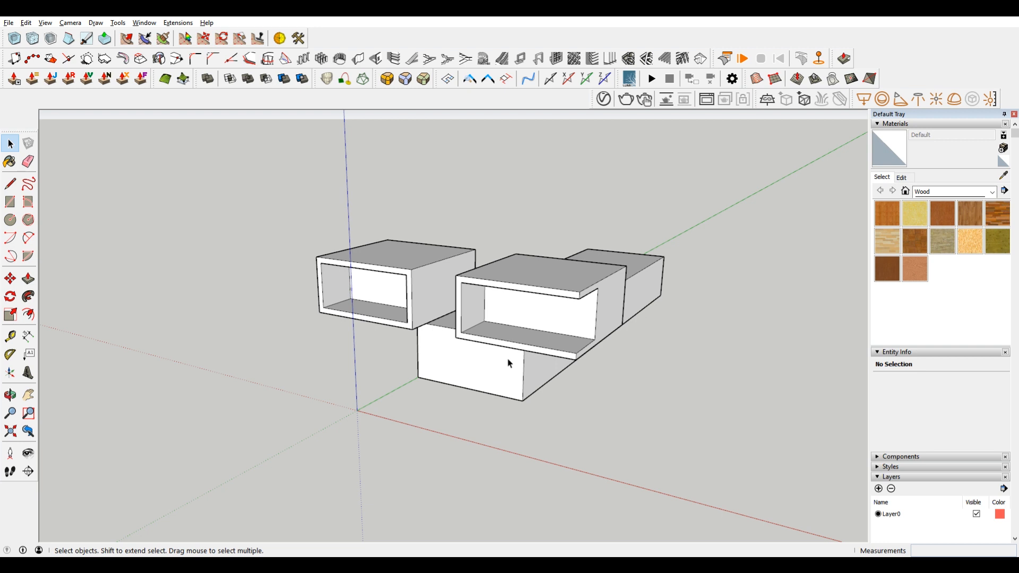
{"action": "mouse_move", "coordinate": [562, 404]}
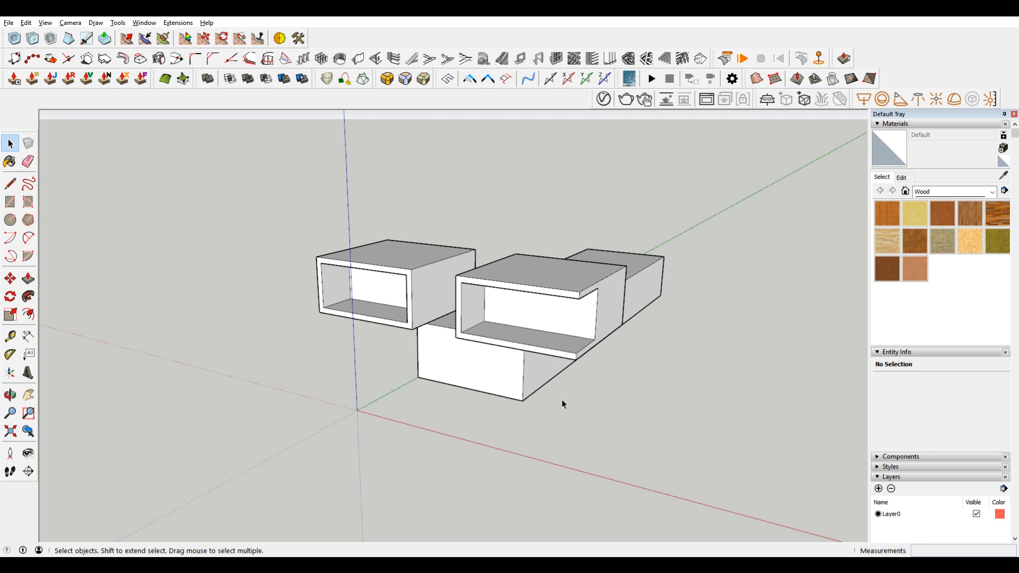
{"action": "mouse_move", "coordinate": [477, 312]}
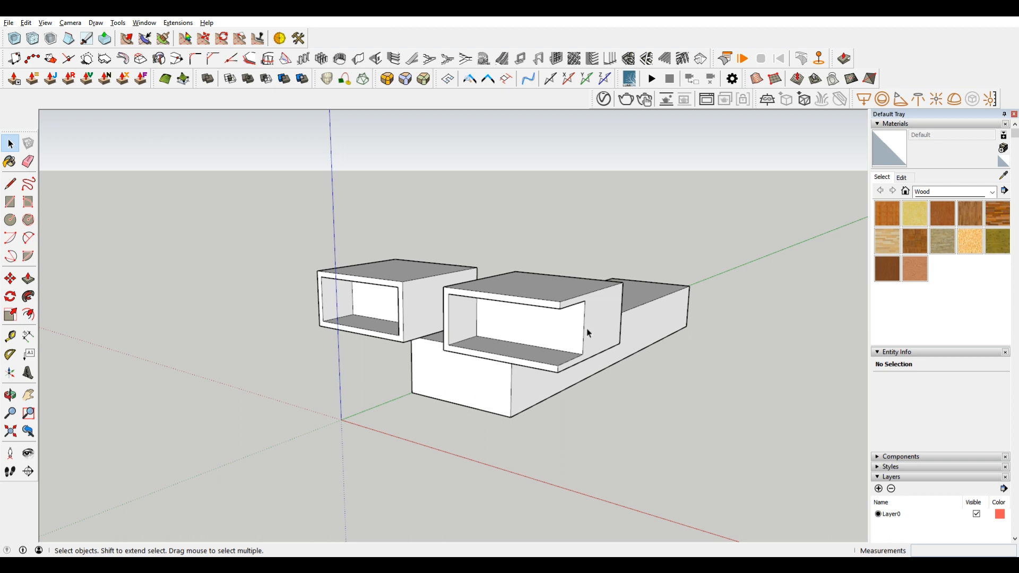
{"action": "mouse_move", "coordinate": [465, 364]}
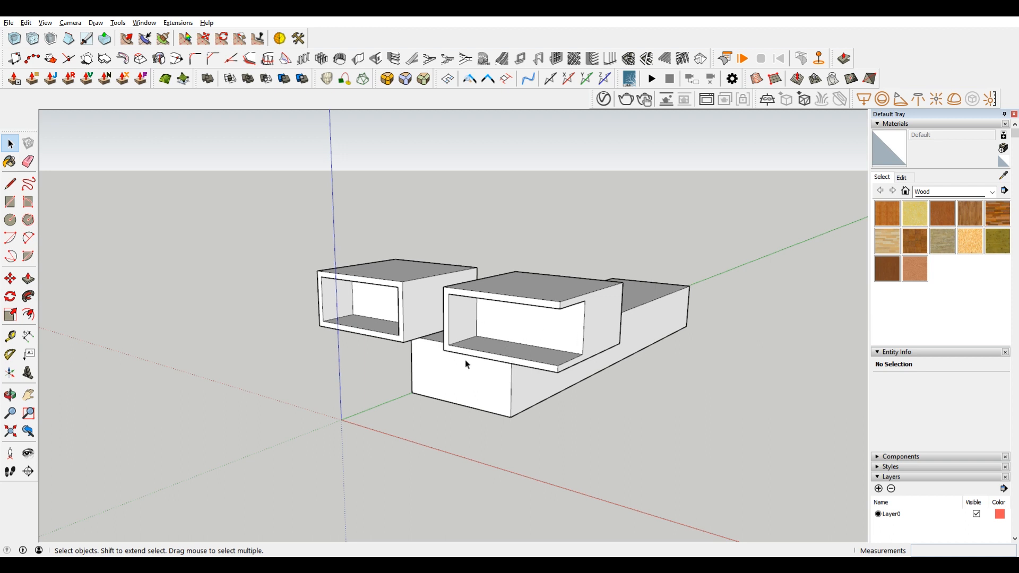
{"action": "mouse_move", "coordinate": [453, 426]}
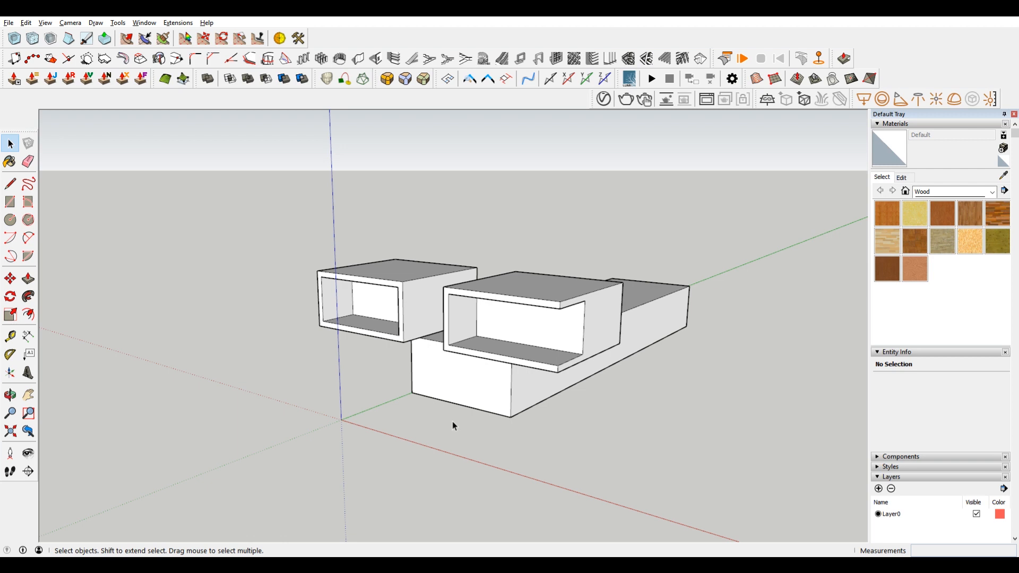
{"action": "mouse_move", "coordinate": [473, 422]}
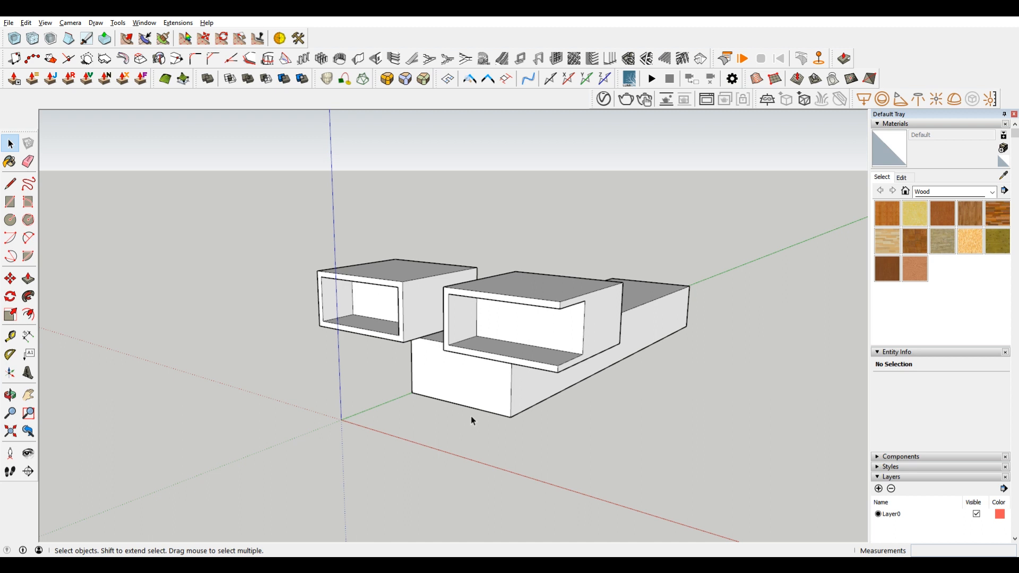
{"action": "mouse_move", "coordinate": [511, 345]}
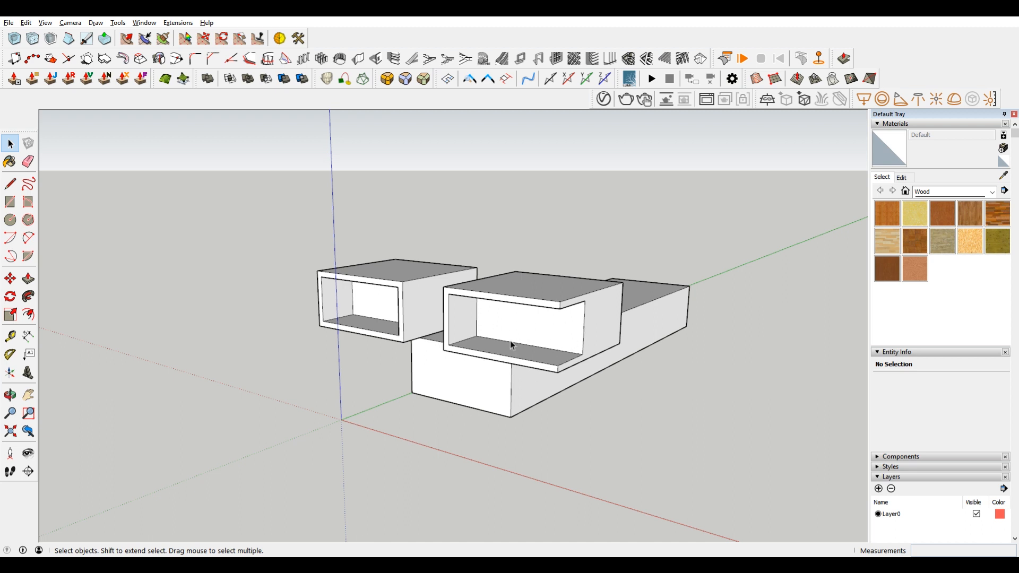
{"action": "mouse_move", "coordinate": [506, 343]}
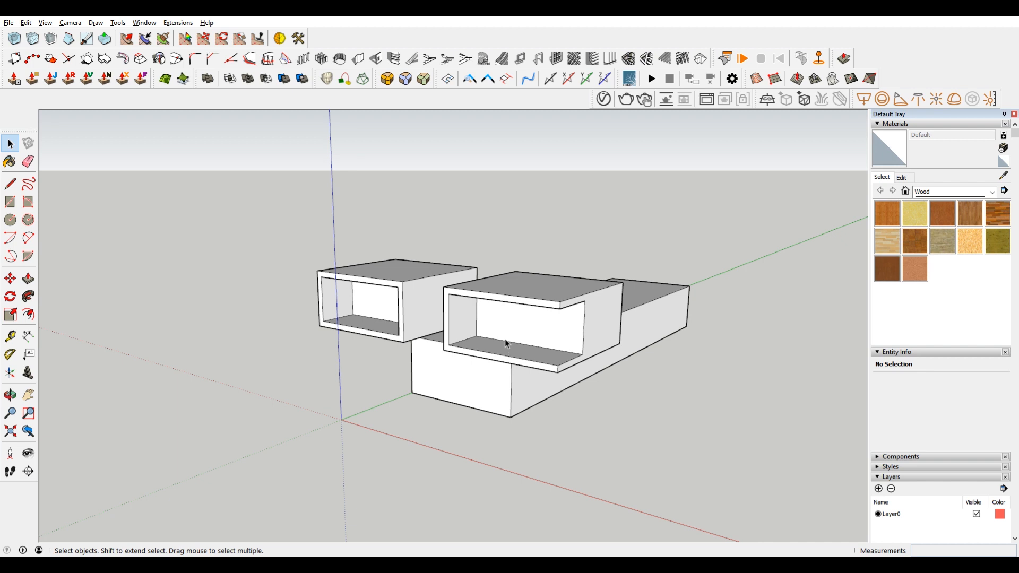
{"action": "mouse_move", "coordinate": [737, 276]}
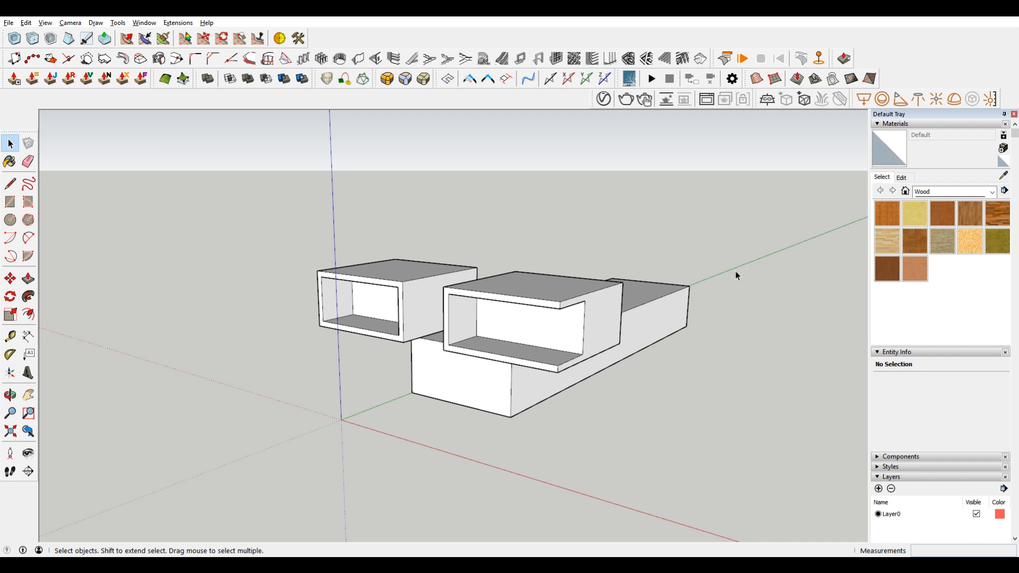
{"action": "mouse_move", "coordinate": [447, 402]}
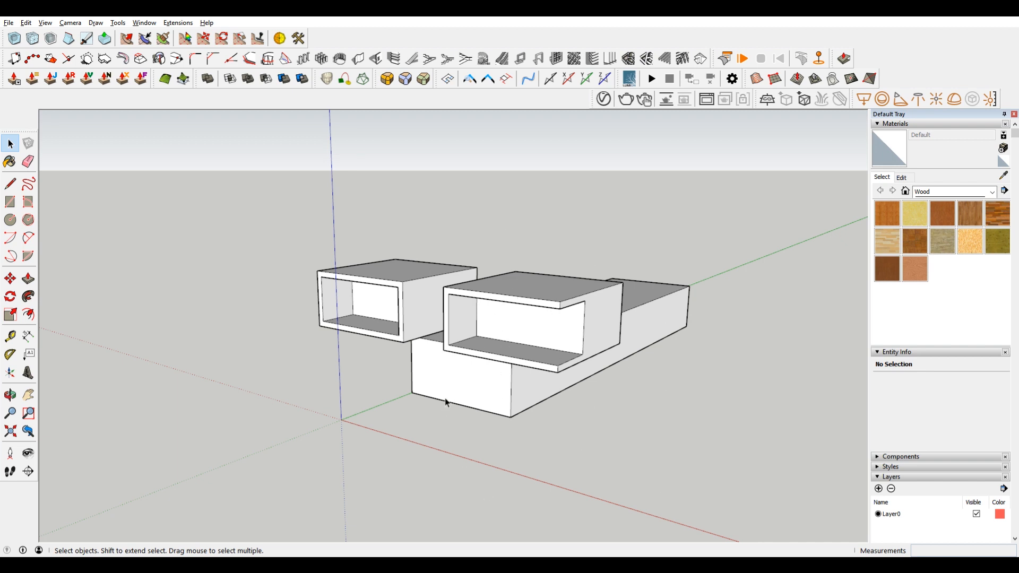
{"action": "mouse_move", "coordinate": [743, 287]}
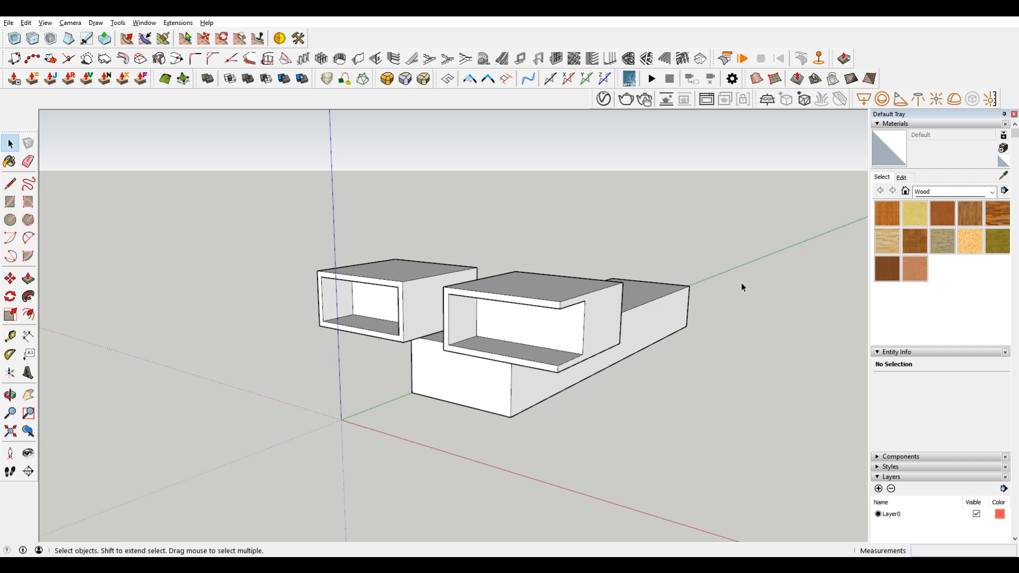
{"action": "mouse_move", "coordinate": [469, 391]}
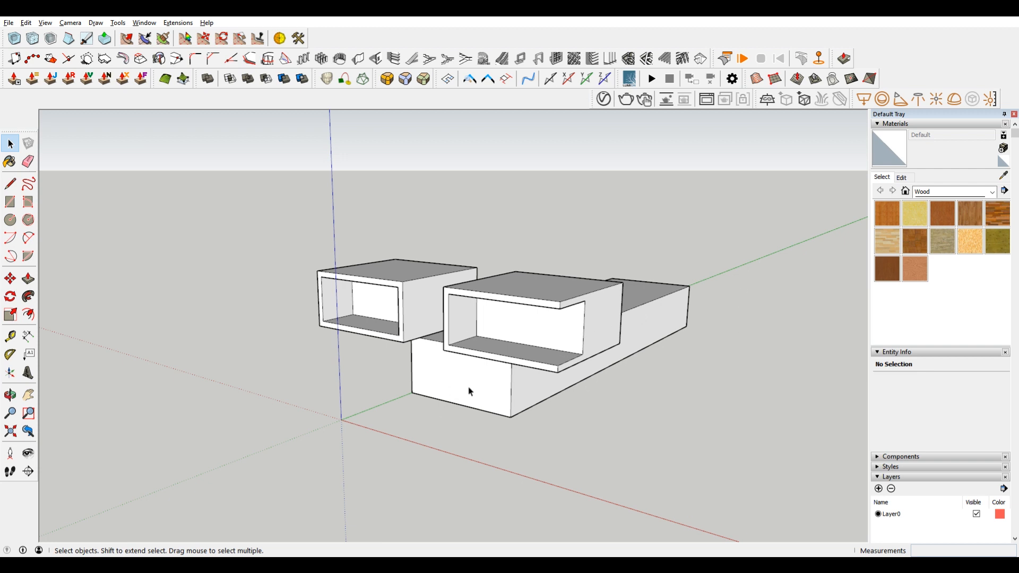
{"action": "mouse_move", "coordinate": [453, 325]}
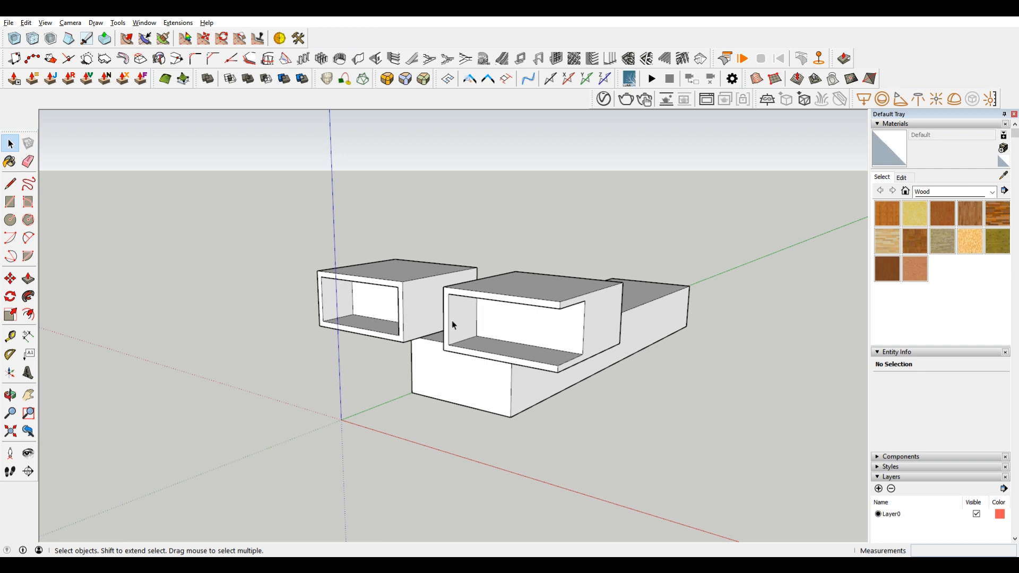
{"action": "mouse_move", "coordinate": [326, 256]}
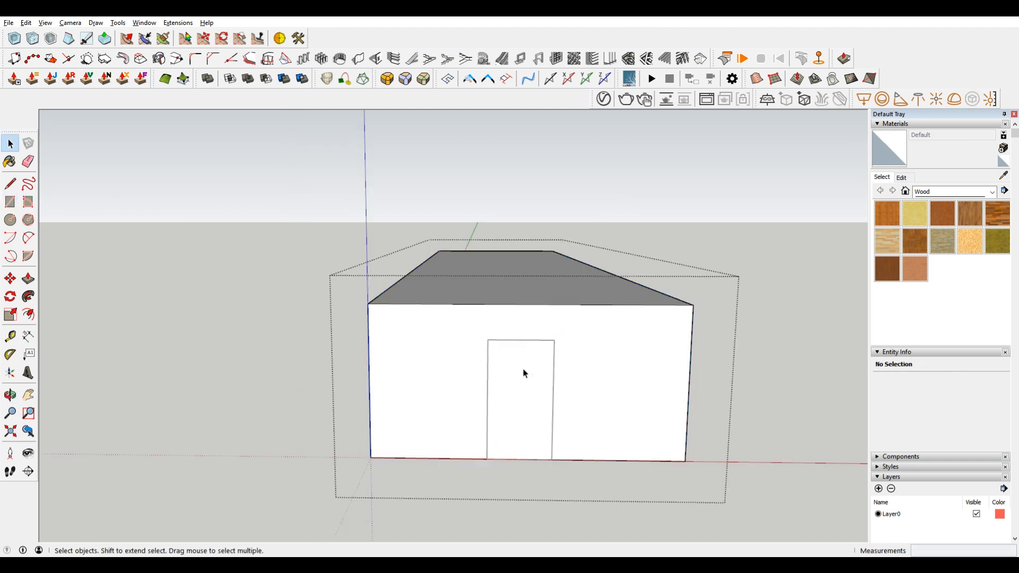
Step: Add a circle on the door's top edge for an arched top and offset an inset frame around it
{"action": "left_click", "coordinate": [520, 396]}
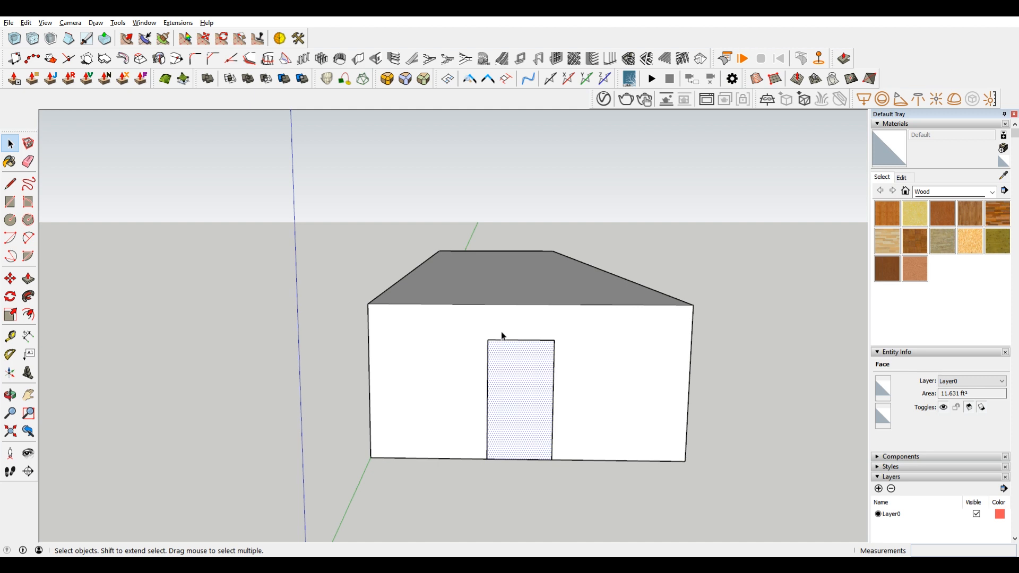
{"action": "left_click", "coordinate": [10, 219]}
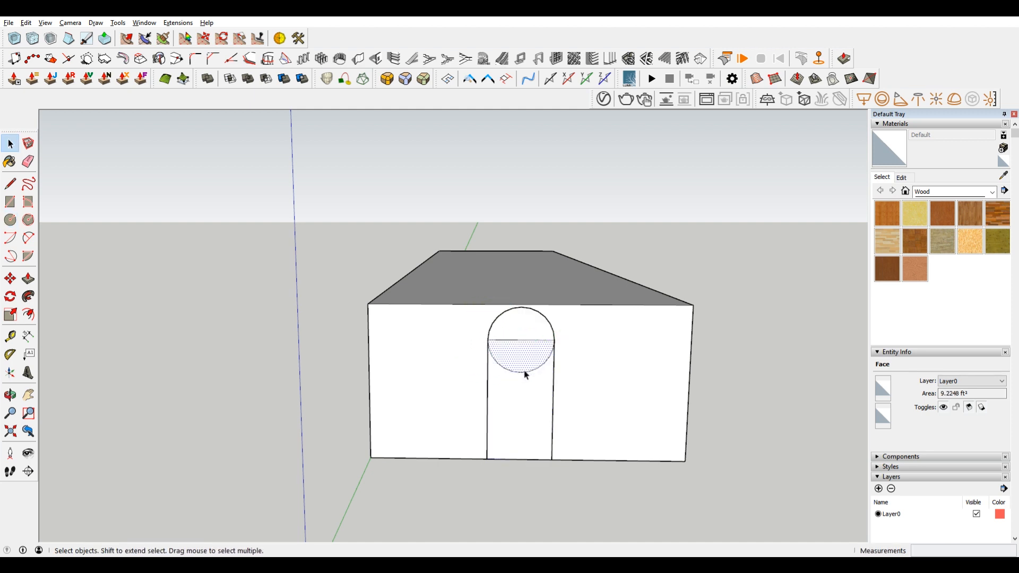
{"action": "left_click", "coordinate": [533, 344]}
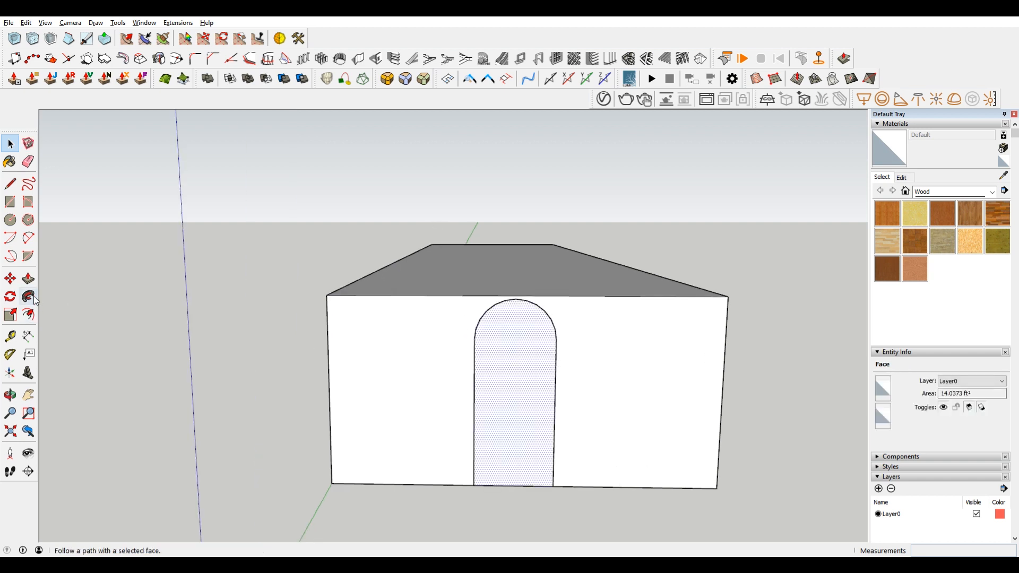
{"action": "left_click", "coordinate": [27, 314]}
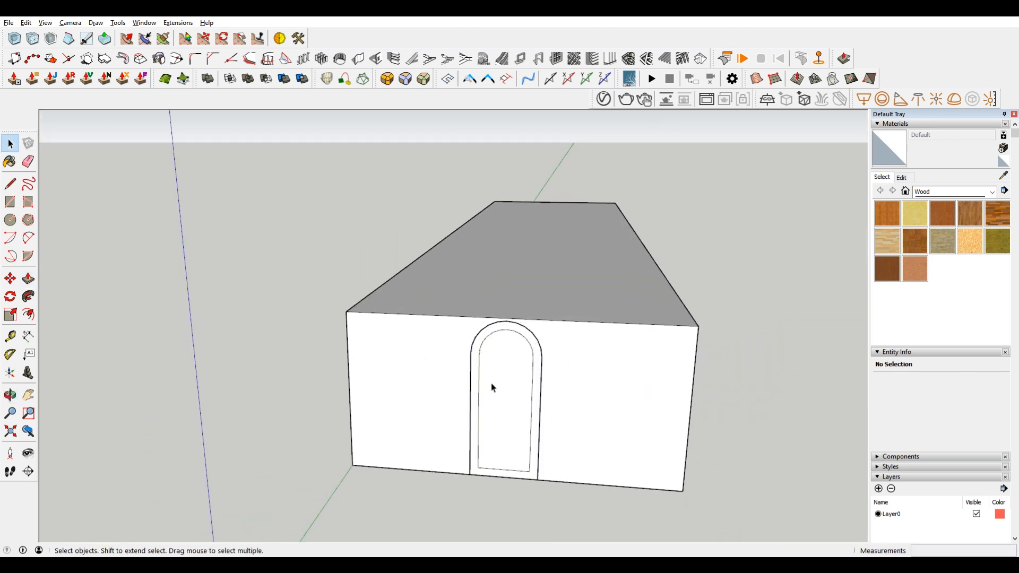
{"action": "mouse_move", "coordinate": [574, 326]}
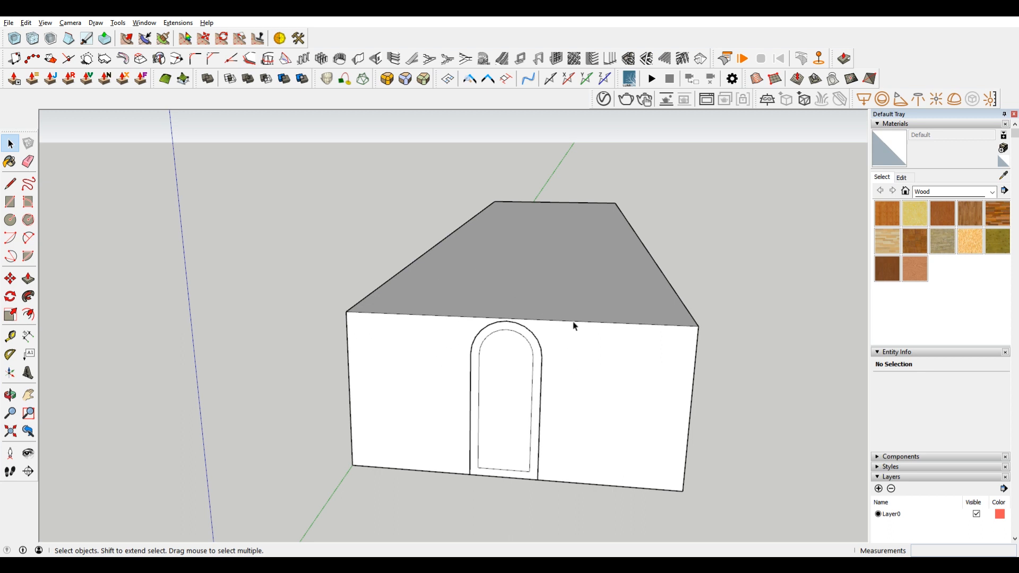